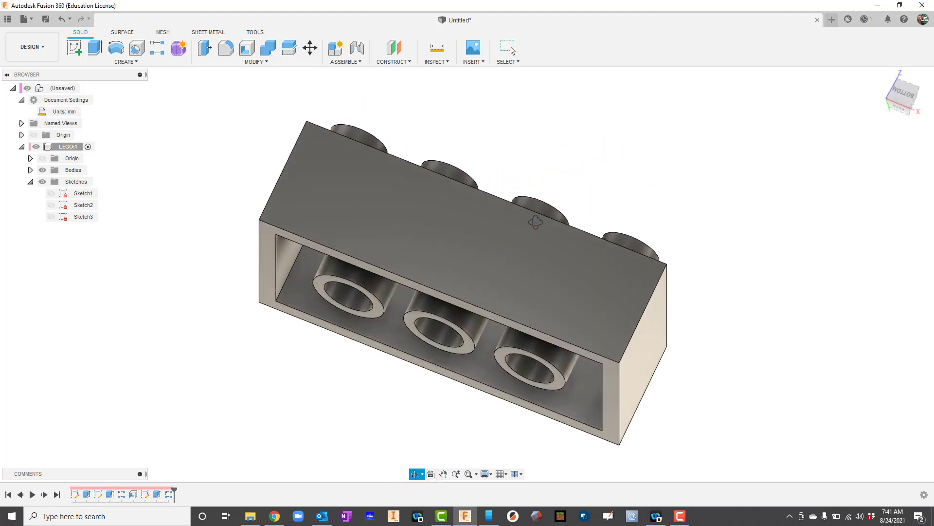
Create a new project named 'LEGO Brick' from the All Projects list
drag(535, 222, 666, 178)
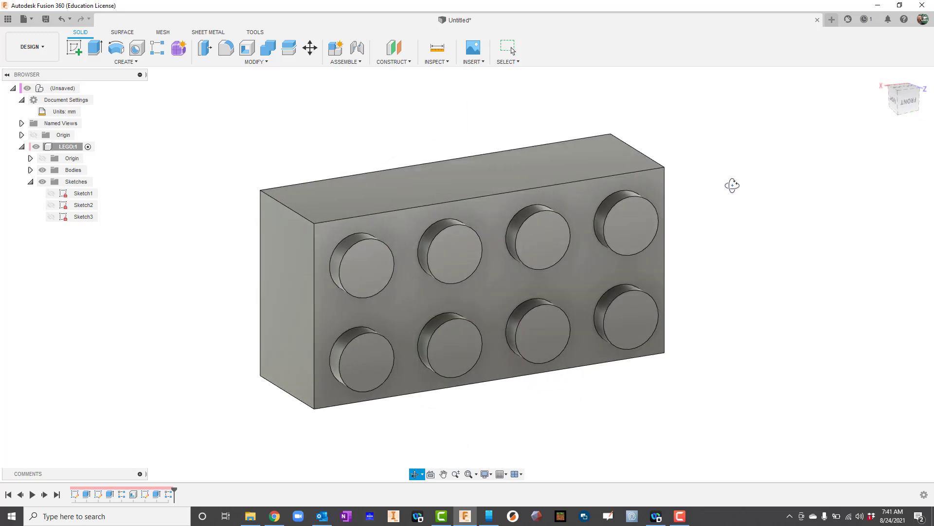
mouse_move(24, 19)
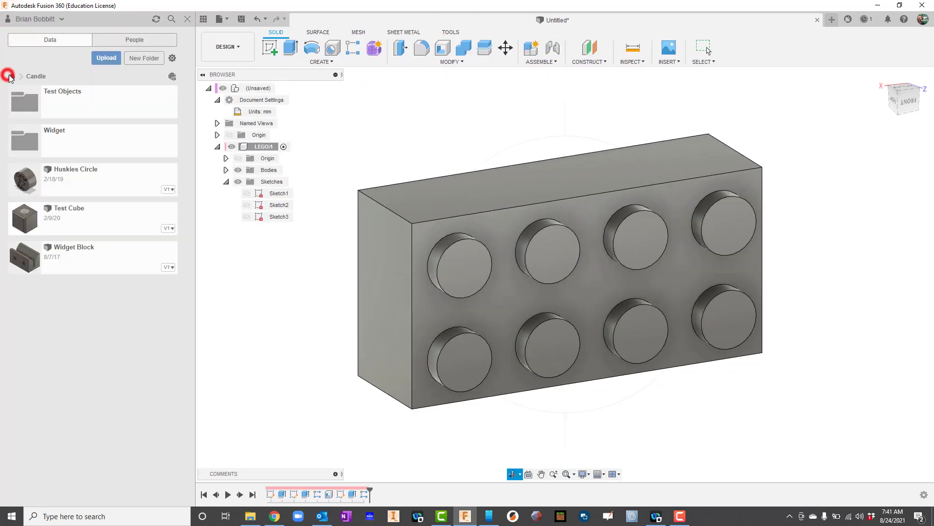
click(8, 76)
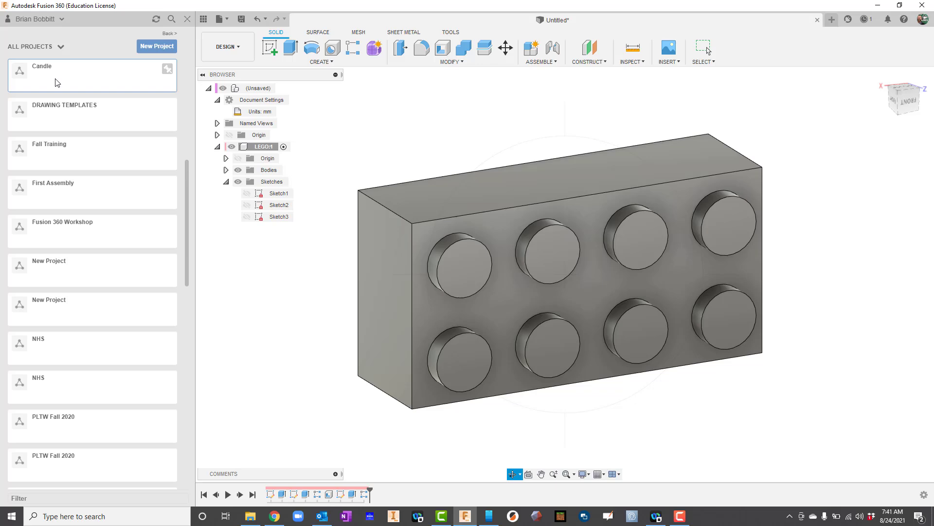
mouse_move(156, 45)
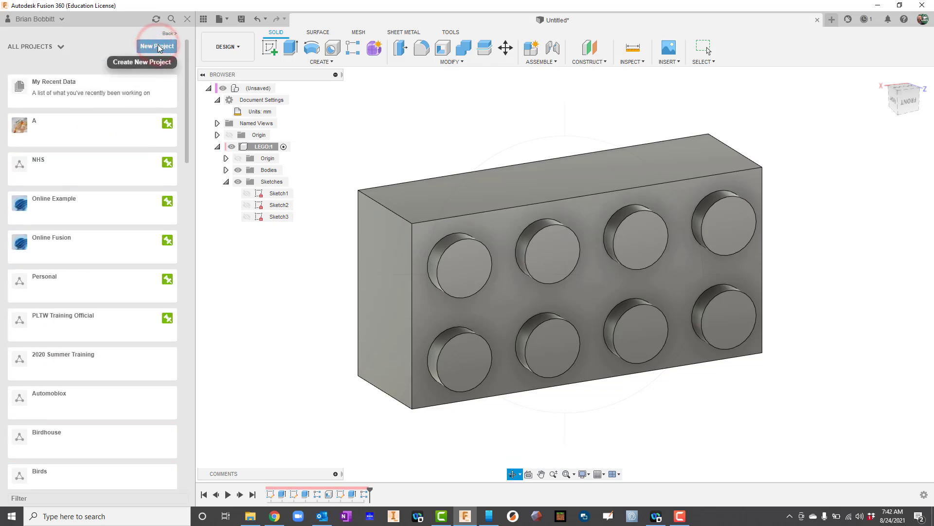
click(156, 46)
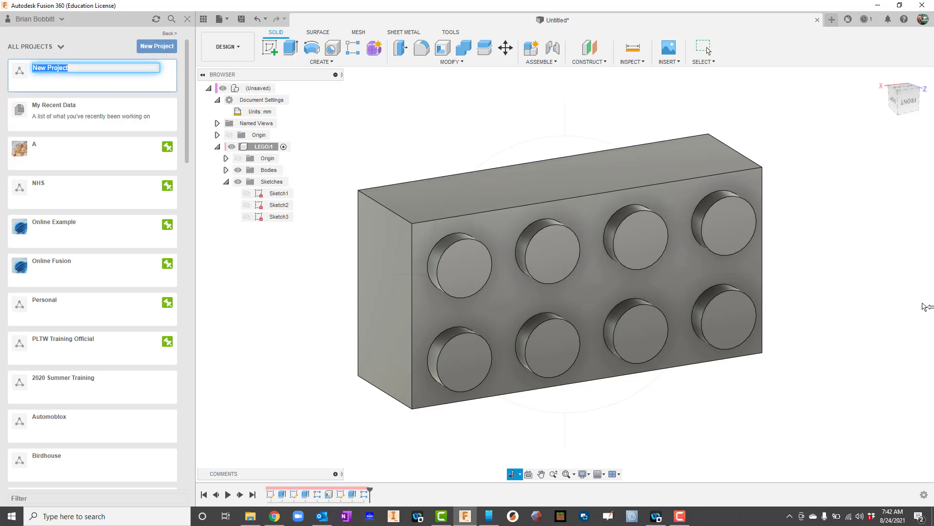
text(LEGO Brick)
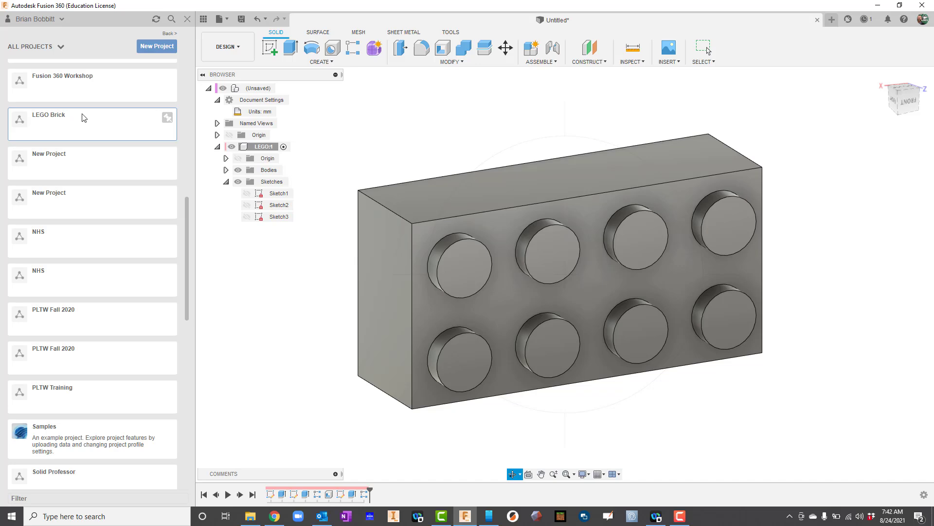
mouse_move(68, 127)
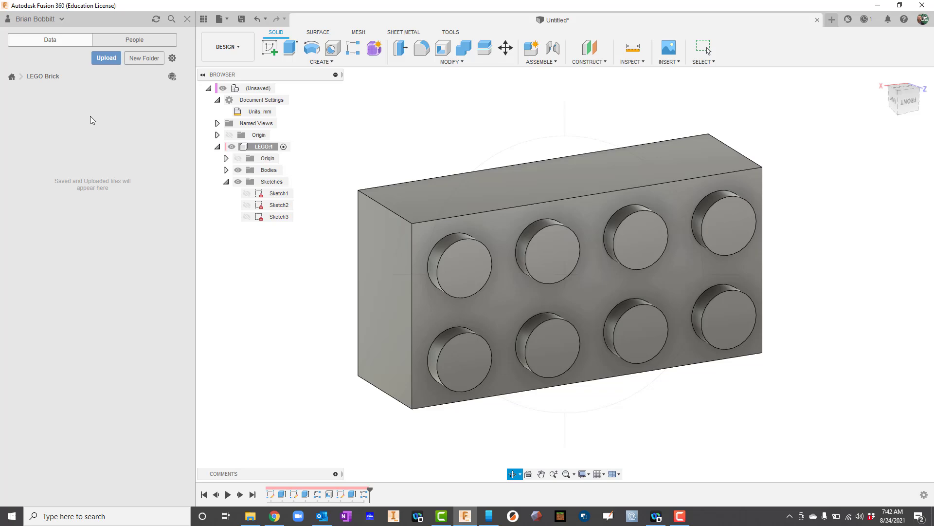
mouse_move(222, 18)
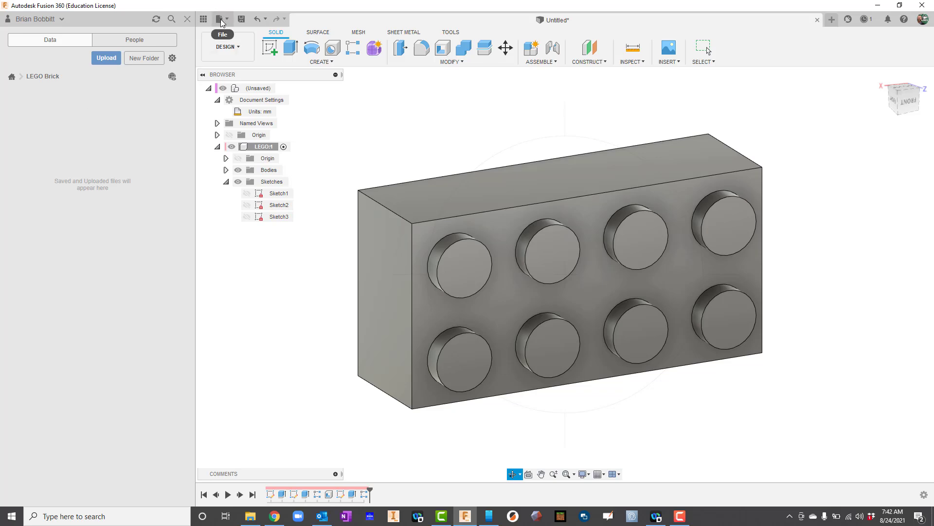
Start a new blank design from the File menu and hide the data panel
click(220, 18)
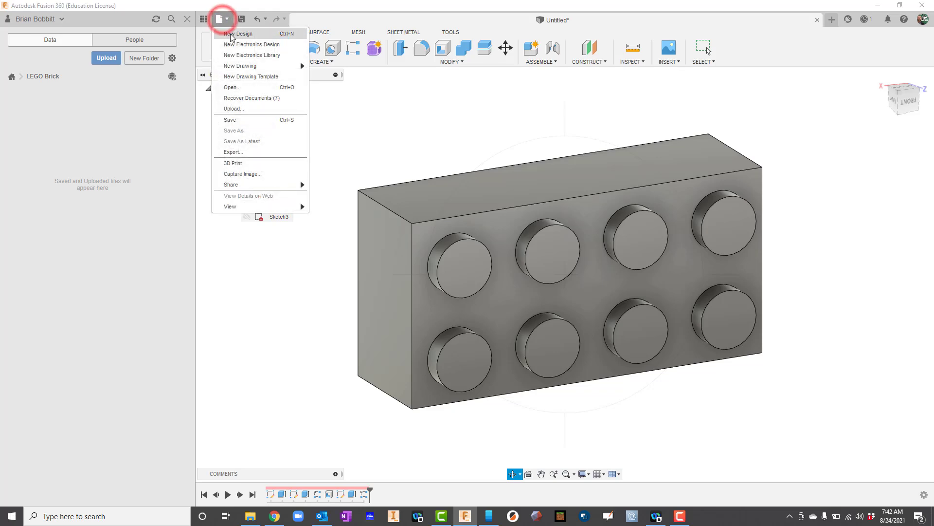
click(239, 33)
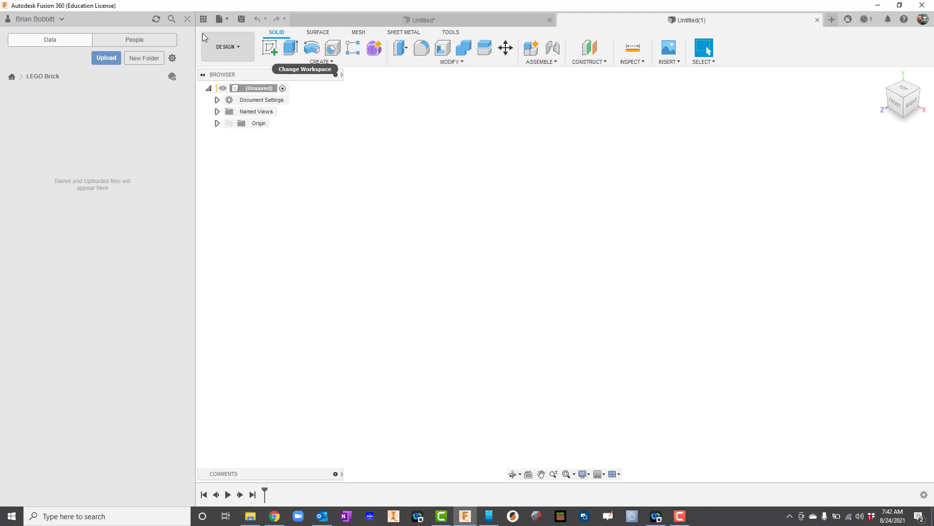
mouse_move(204, 19)
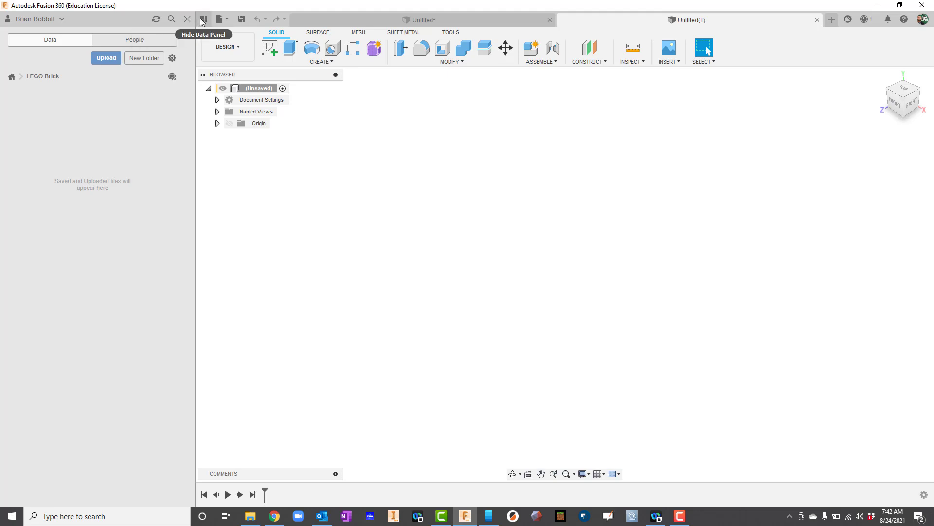
click(203, 19)
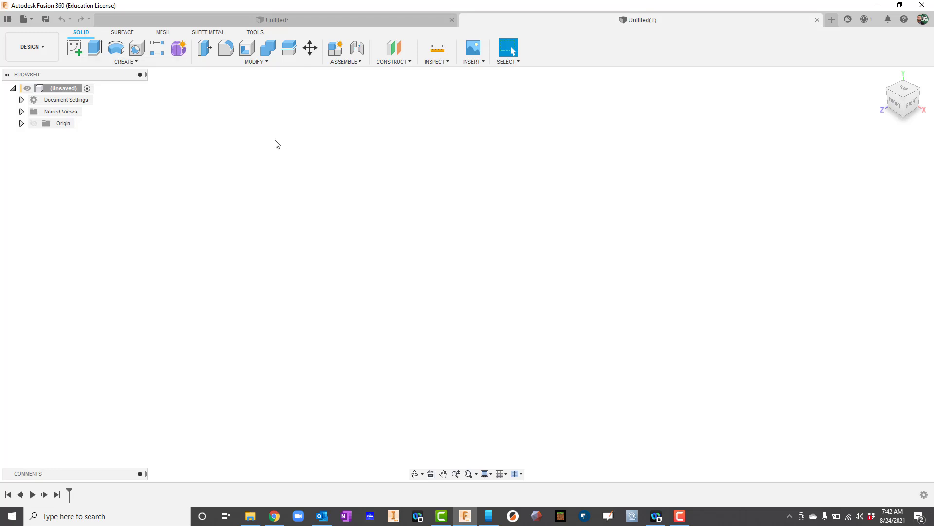
click(345, 62)
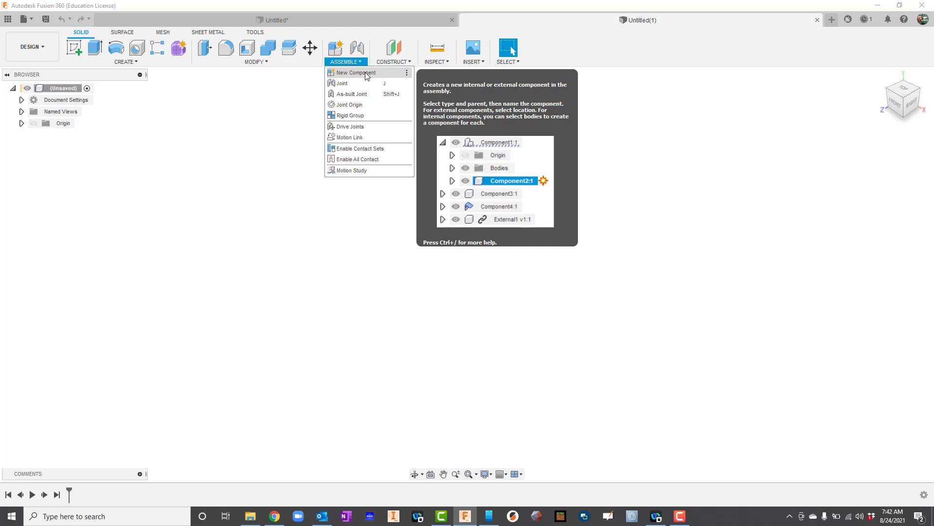
Add a new component named 'LEGO' to the design
click(356, 72)
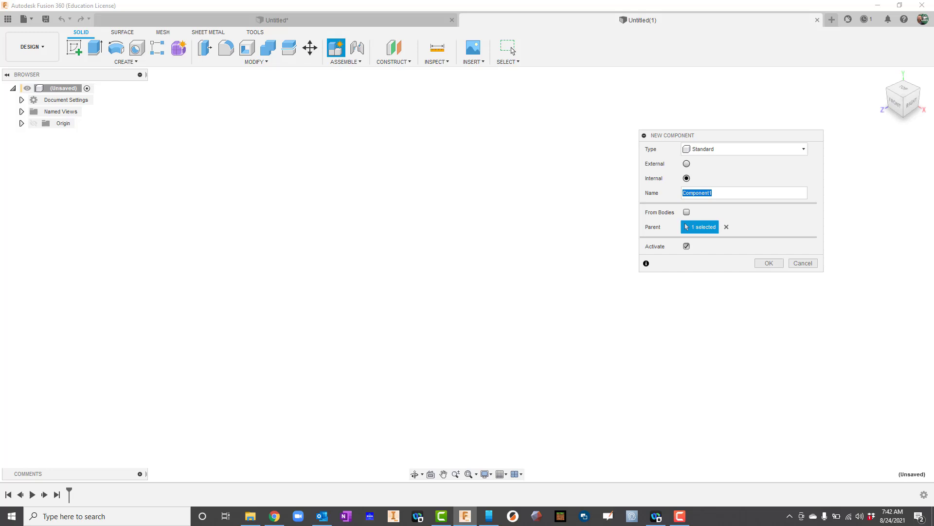
text(LEGO)
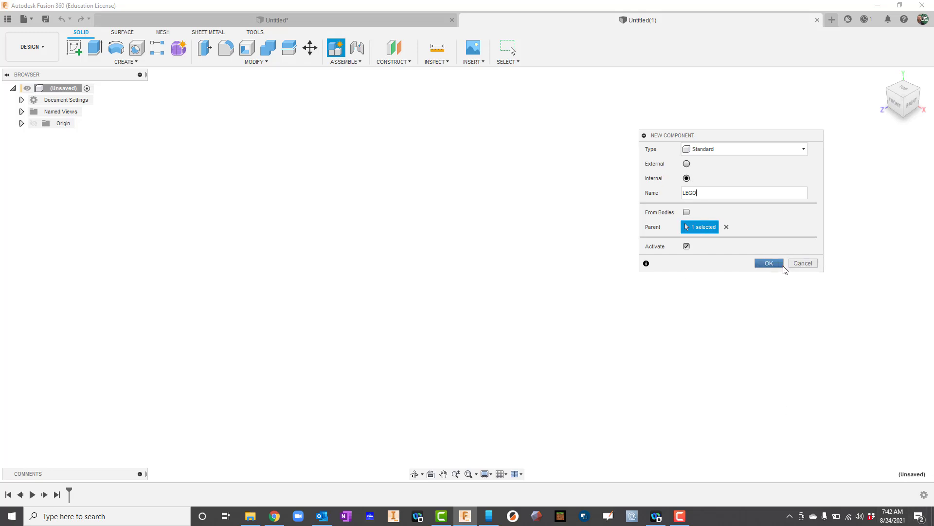
click(769, 262)
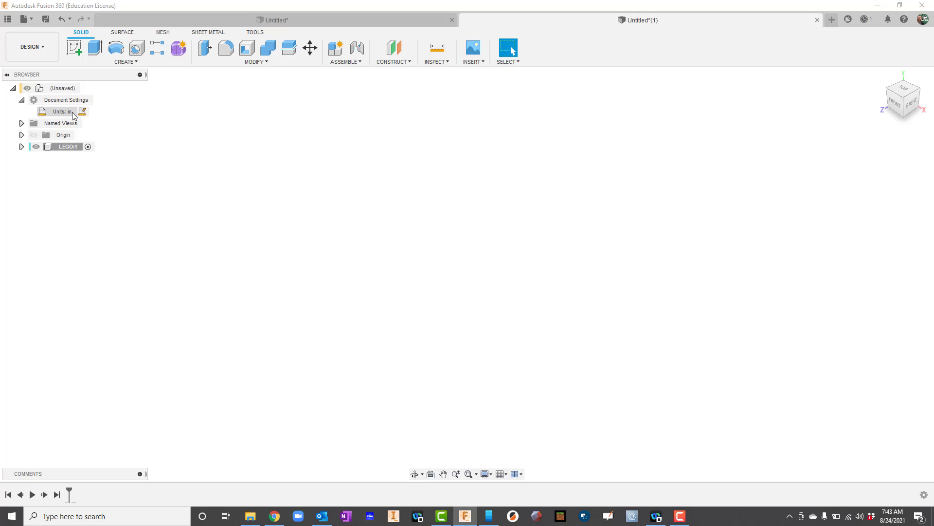
mouse_move(82, 112)
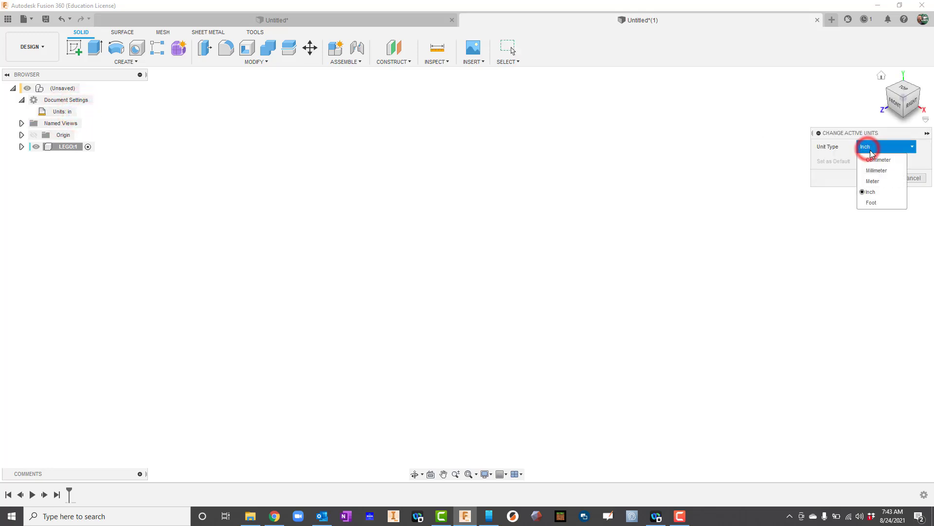
Set the document unit type to Millimeter
click(876, 170)
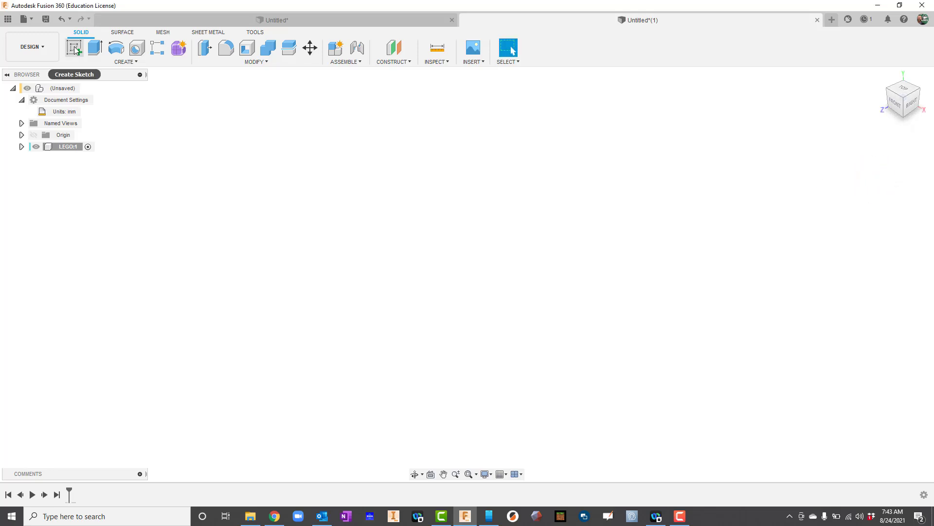
Draw a 31.8 by 15.8 mm rectangle from the origin on the front plane
click(74, 48)
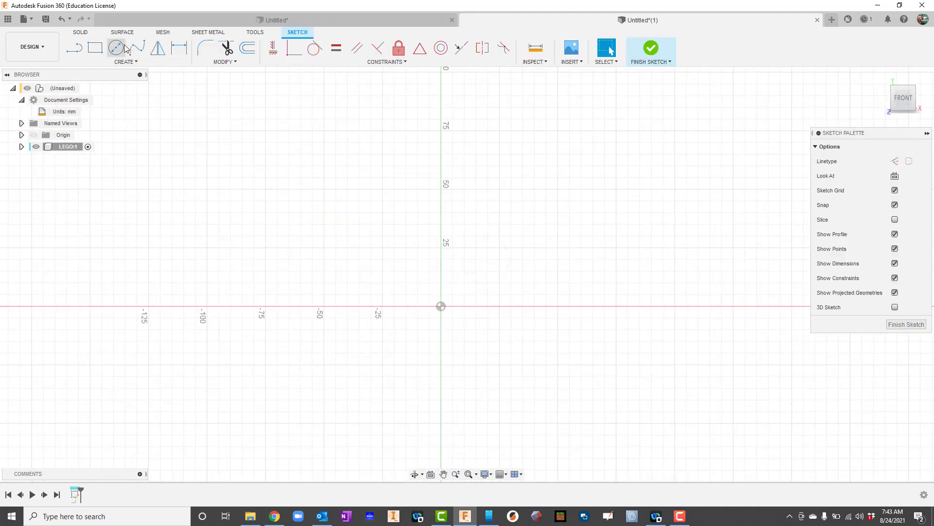
click(94, 47)
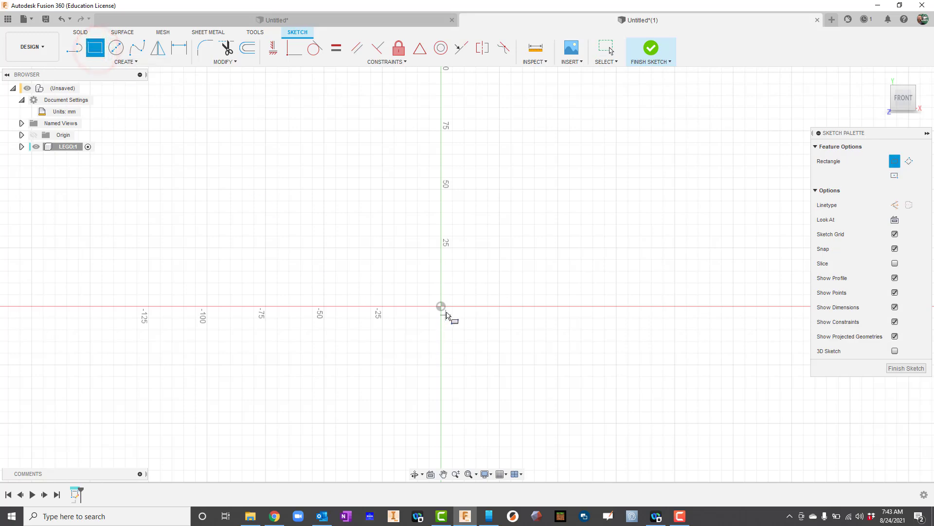
drag(441, 306, 639, 214)
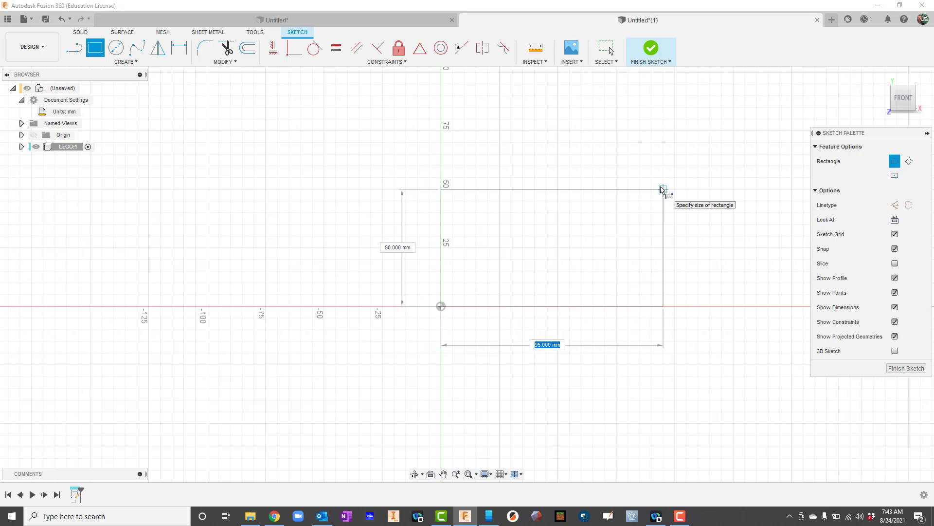
text(31.8)
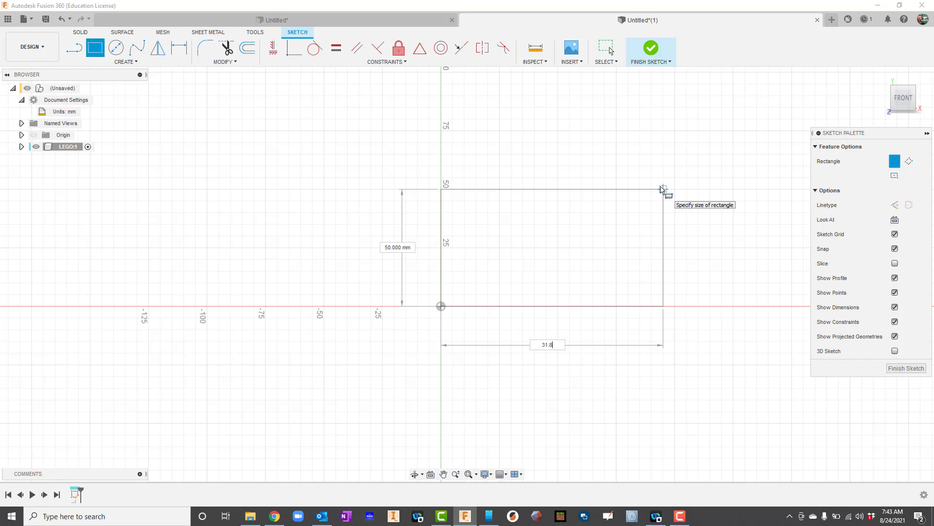
key(Tab)
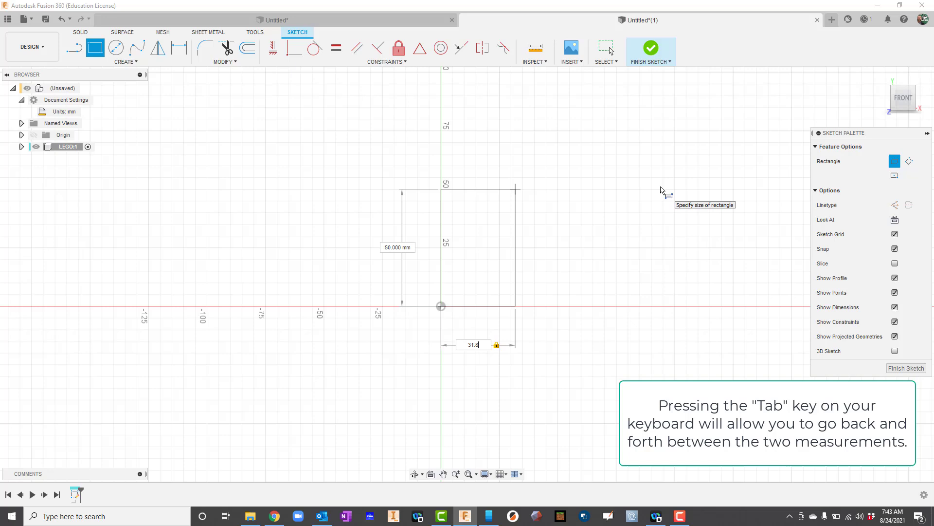
key(Tab)
text(15.8)
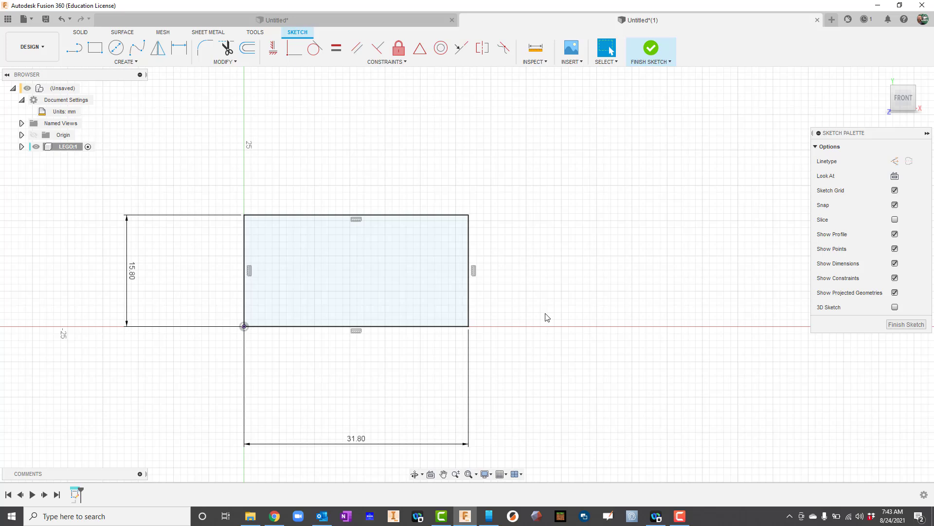
mouse_move(575, 299)
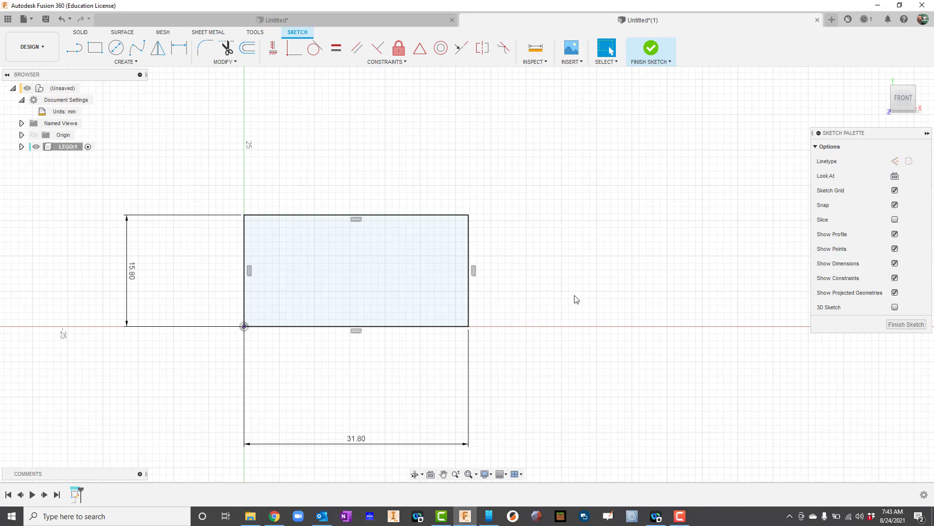
mouse_move(586, 273)
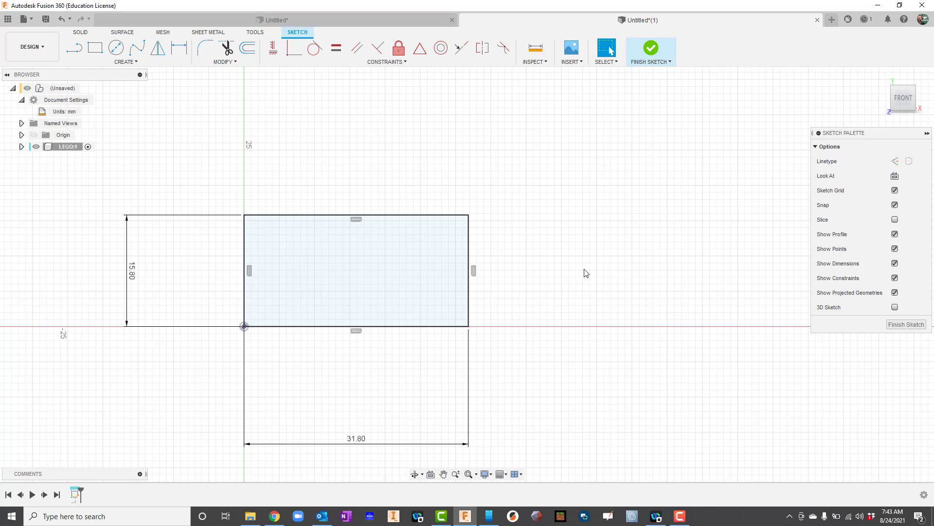
mouse_move(651, 47)
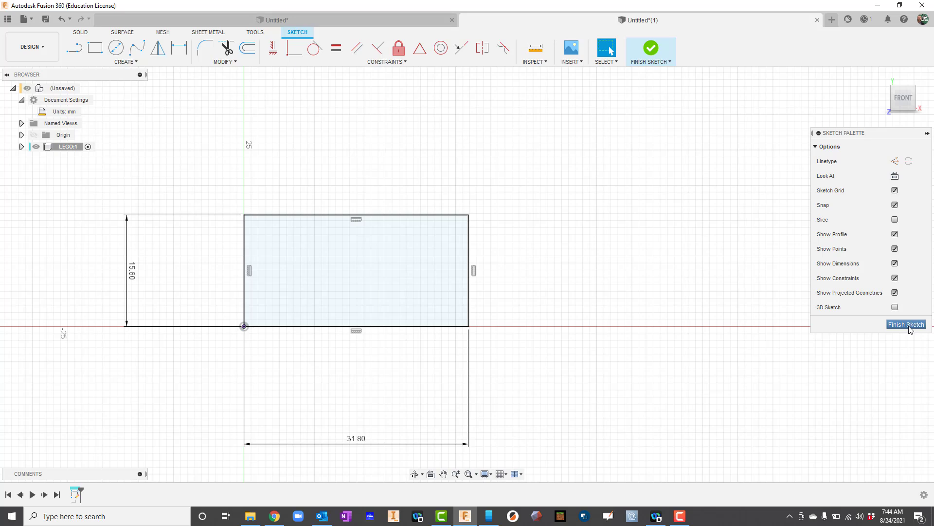
Finish the sketch, extrude the rectangle 9 mm, and orbit to the top face
click(906, 323)
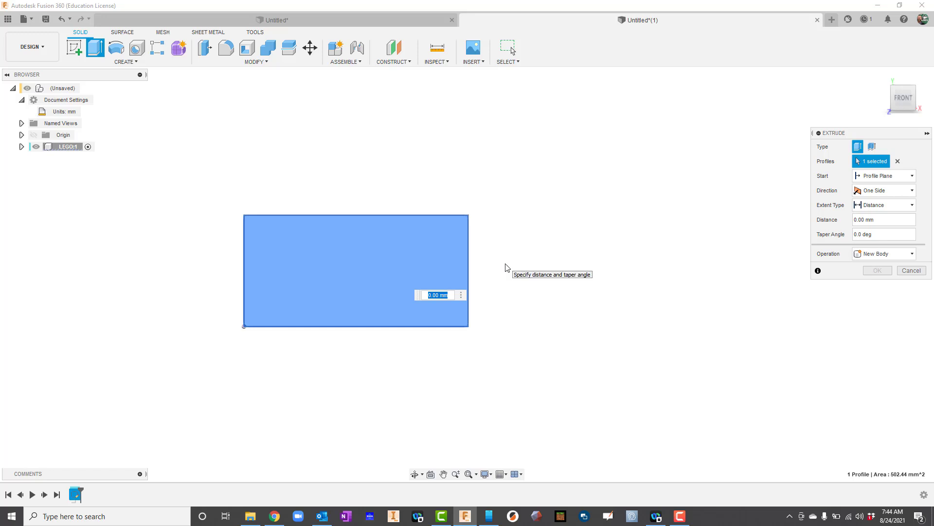
text(9)
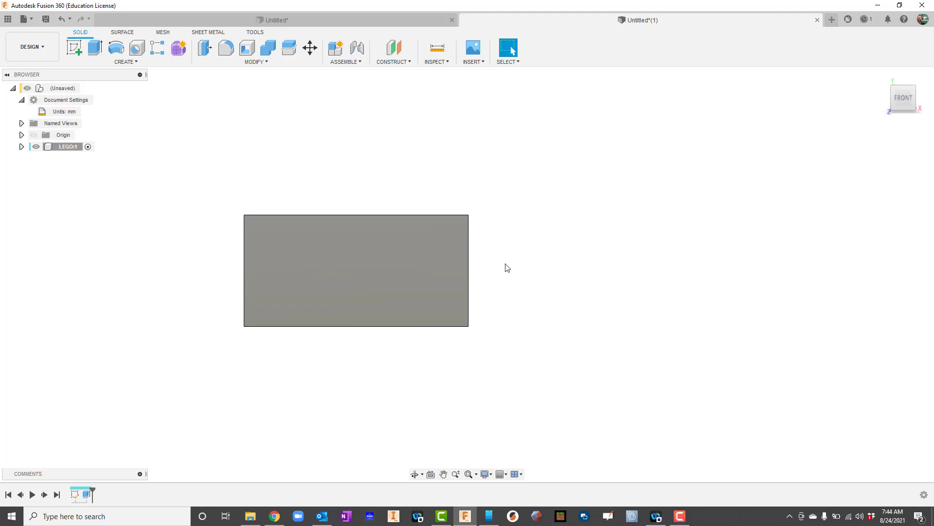
mouse_move(414, 473)
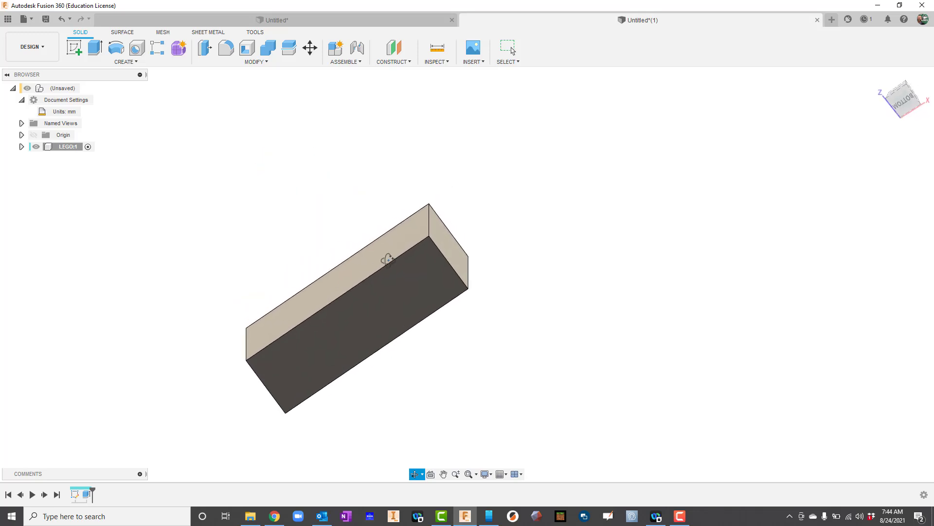
drag(386, 259, 417, 281)
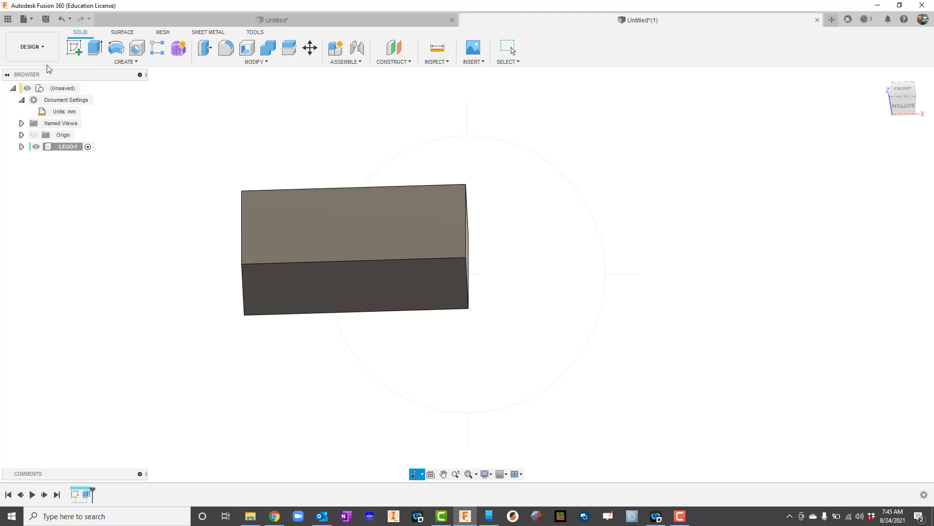
Start a sketch on the brick's top face and draw a 5 mm diameter circle
click(73, 47)
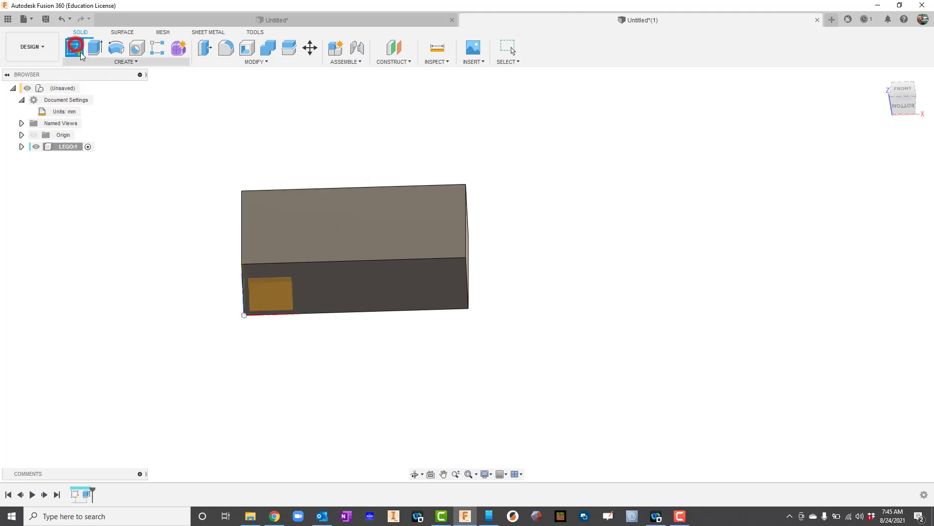
click(74, 48)
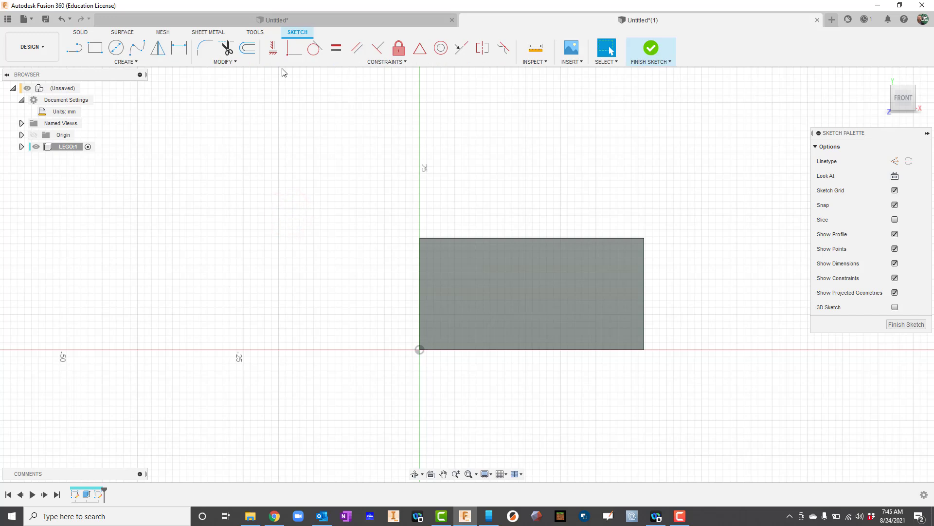
click(117, 48)
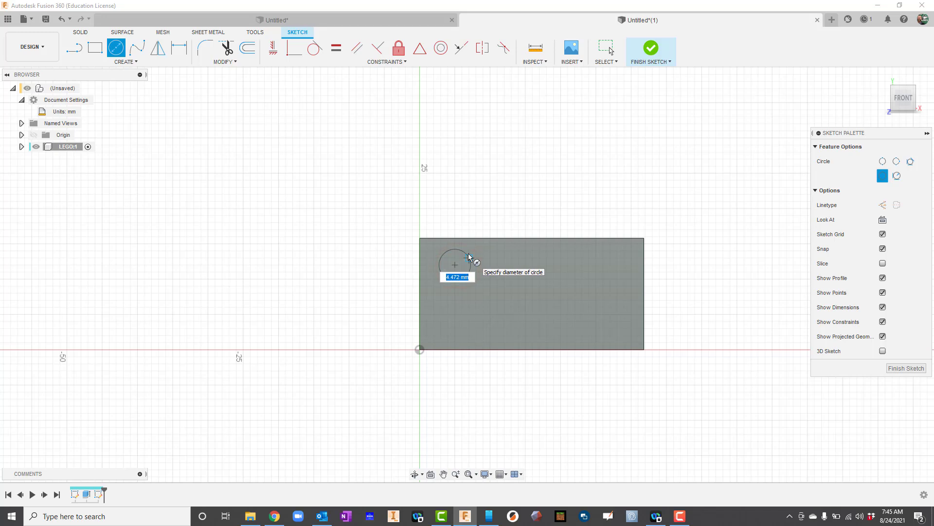
text(5)
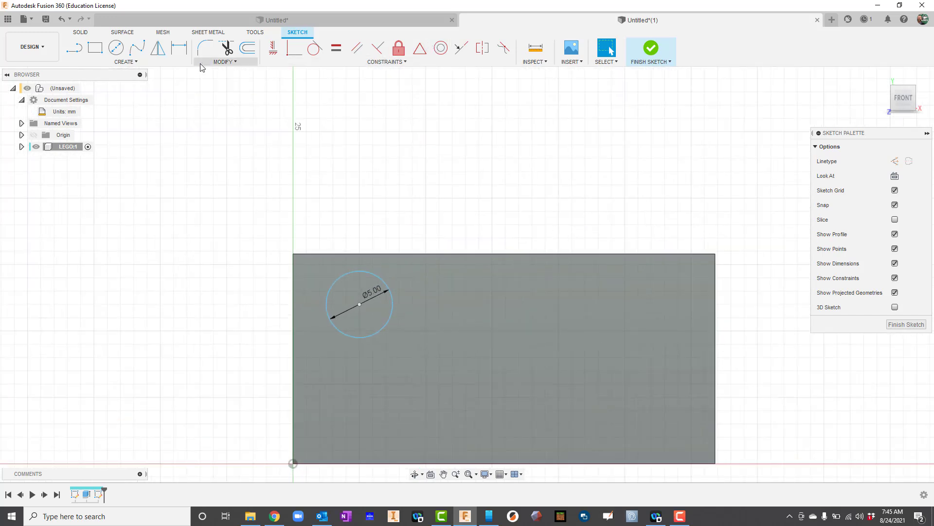
mouse_move(178, 48)
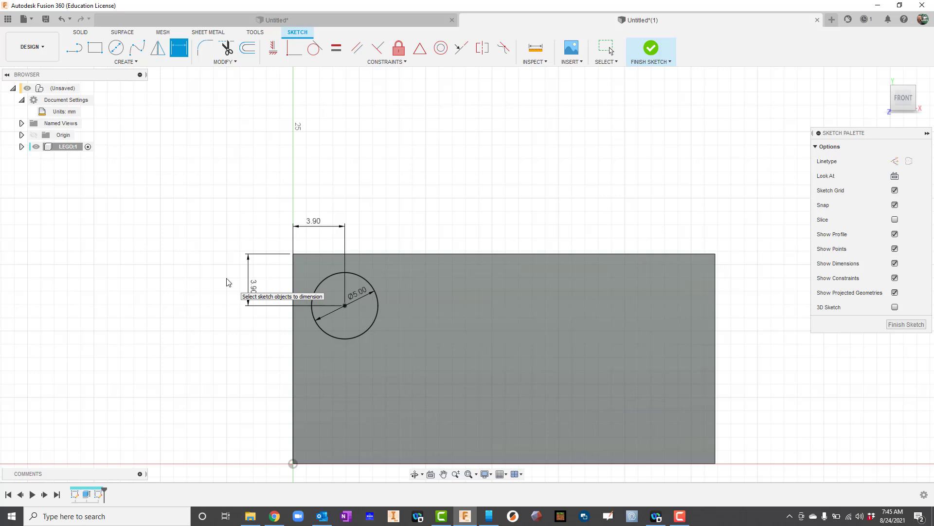
mouse_move(709, 292)
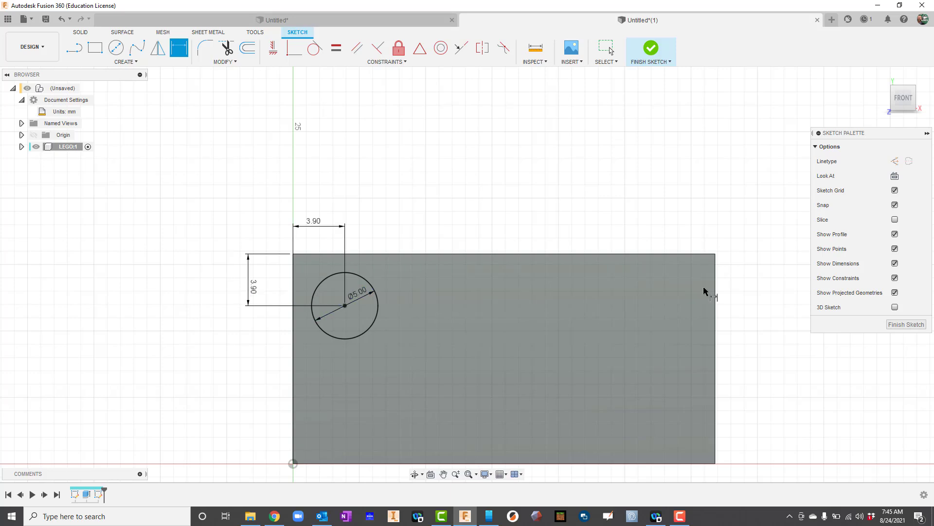
mouse_move(717, 299)
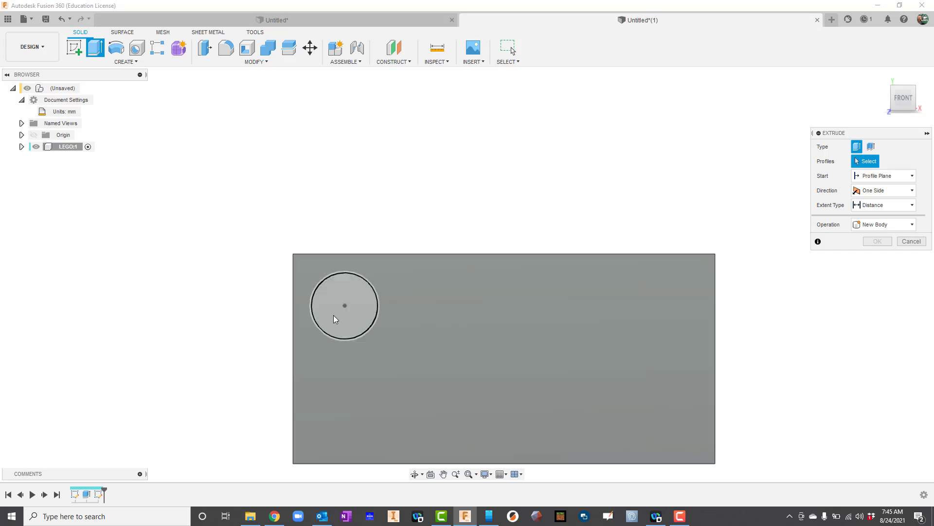
Extrude the 5 mm circle 1.7 mm into the first stud
click(345, 305)
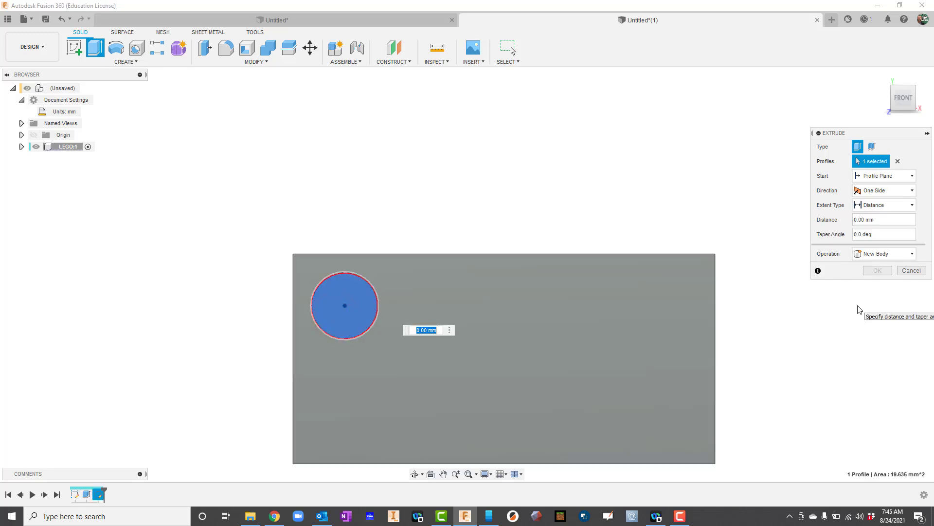
text(1.7)
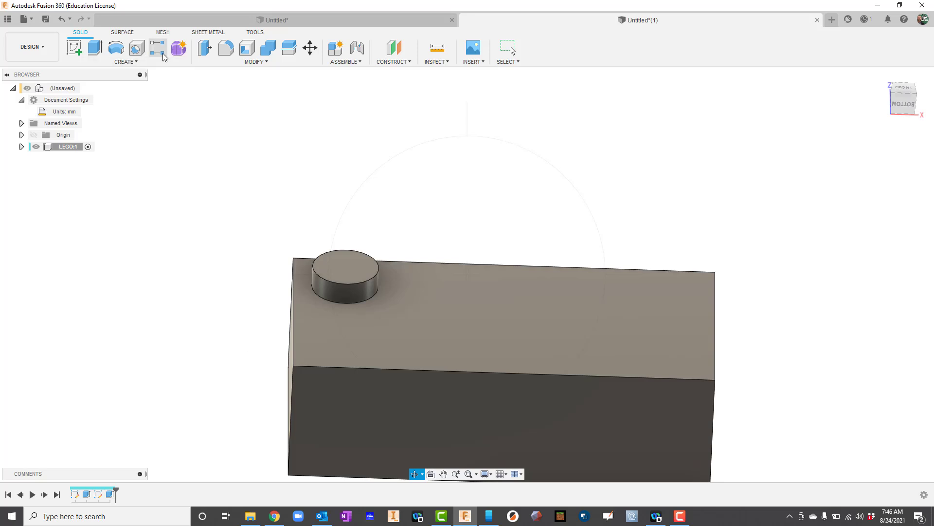
mouse_move(116, 47)
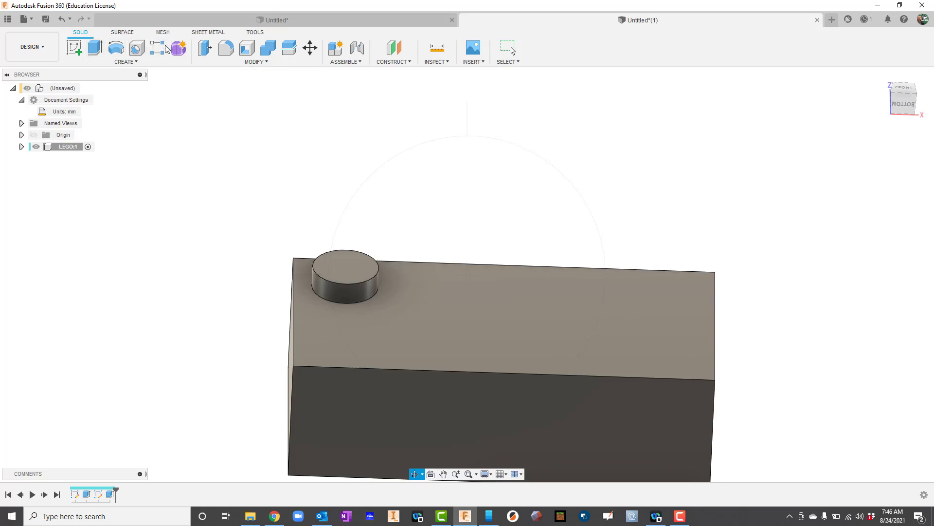
Start a rectangular pattern of type Features and select the stud extrusion
click(125, 62)
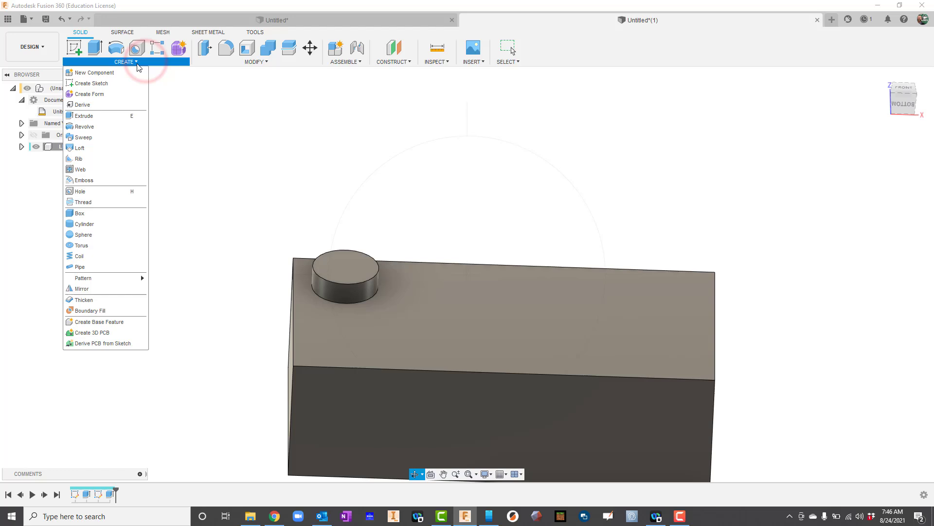
mouse_move(82, 278)
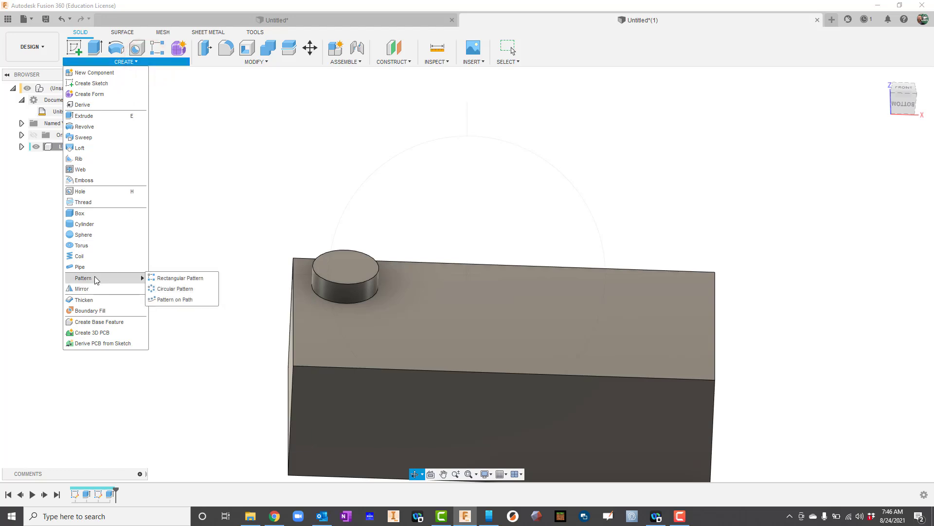
mouse_move(173, 299)
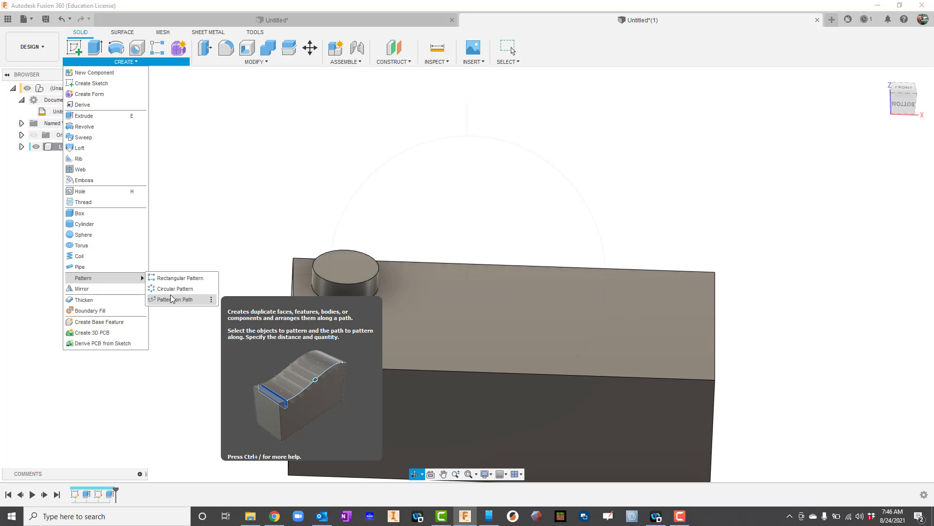
click(178, 277)
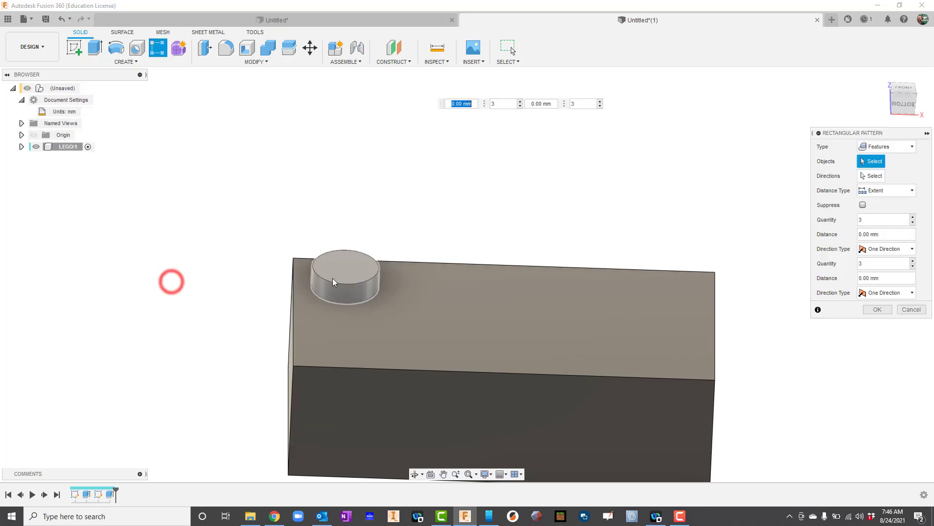
click(885, 146)
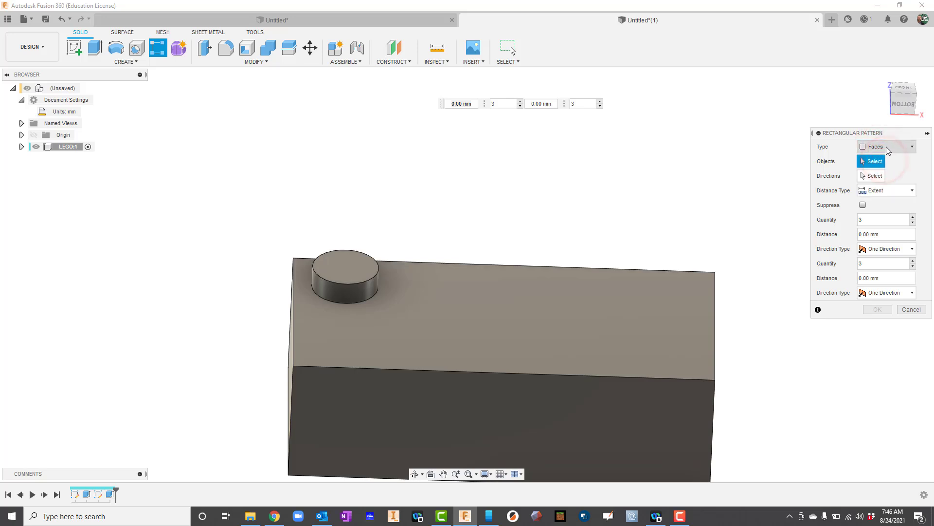
click(911, 146)
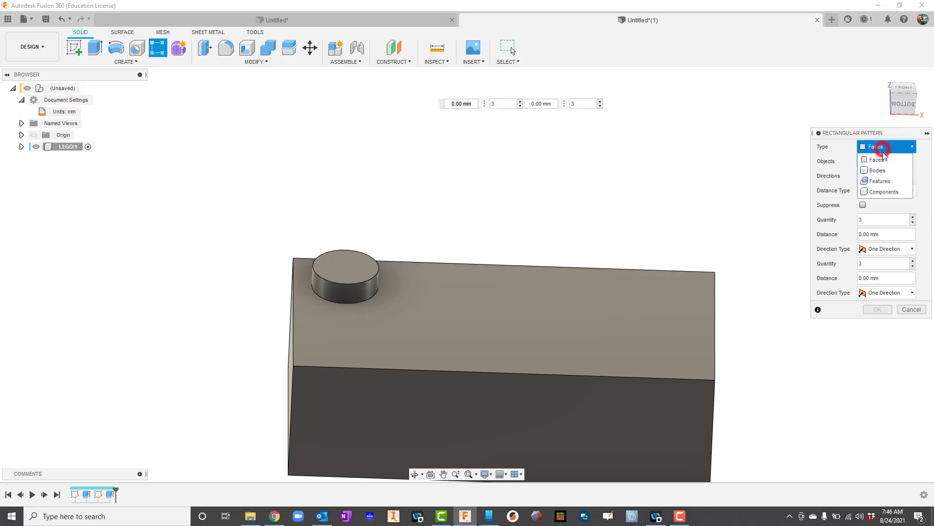
click(880, 181)
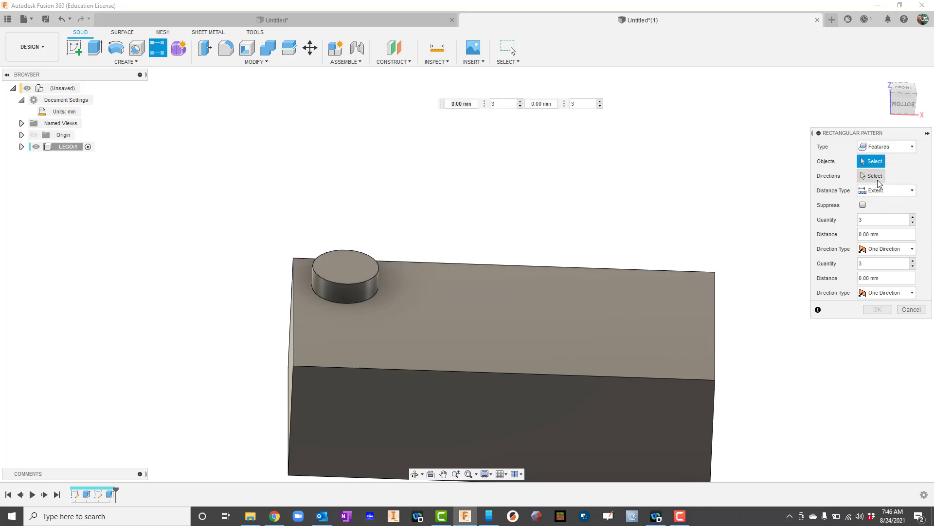
click(347, 271)
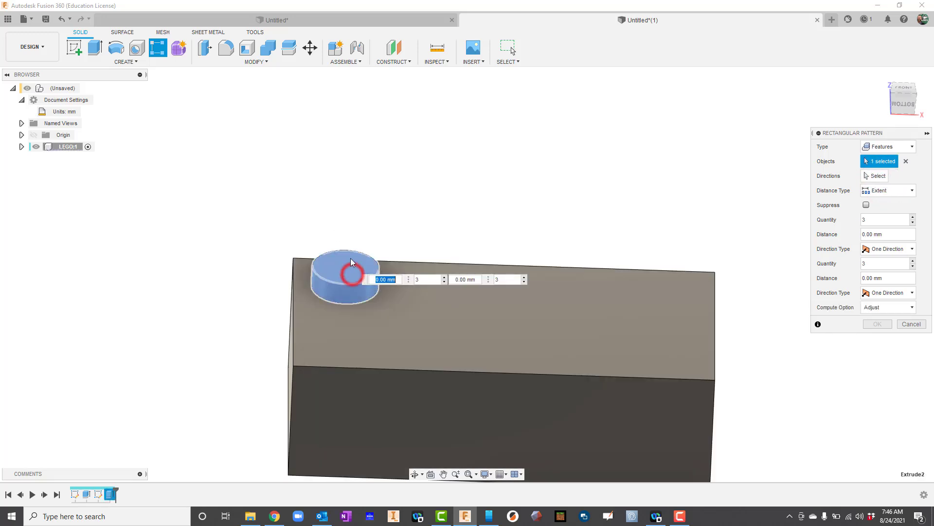
mouse_move(345, 269)
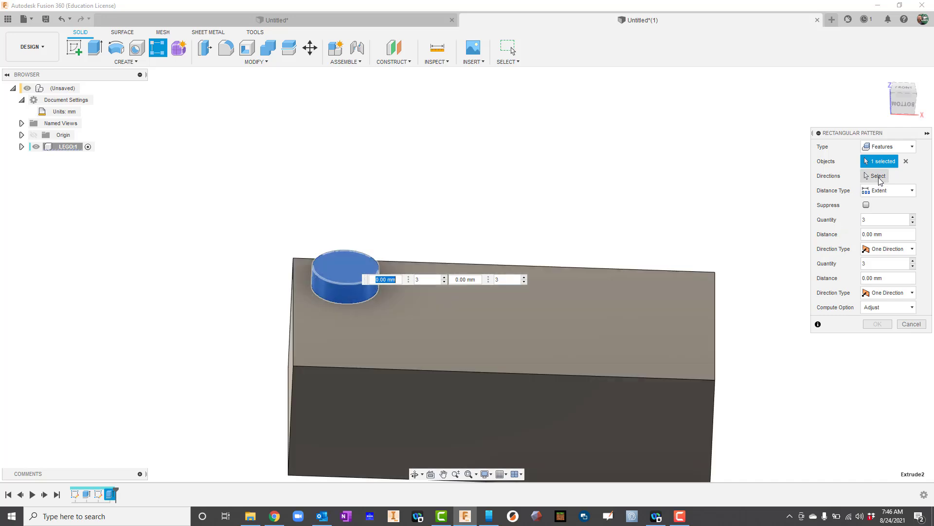
Set a 4 by 2 stud grid spanning 24 mm and 8 mm, and confirm
click(492, 373)
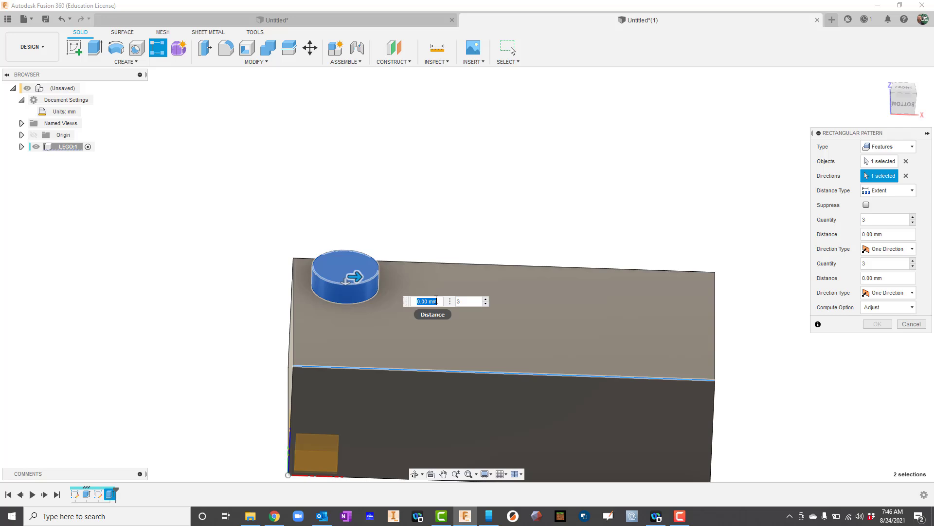
text(24)
click(469, 300)
text(4)
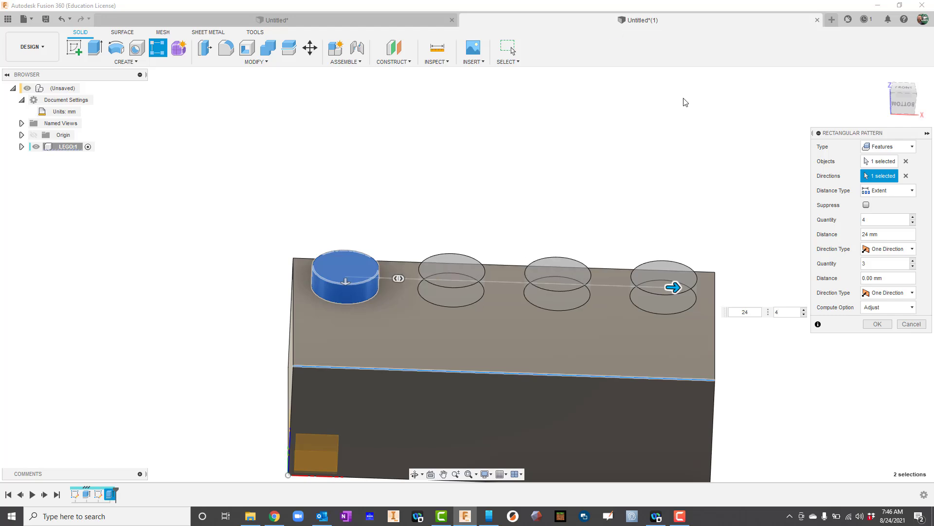
click(885, 220)
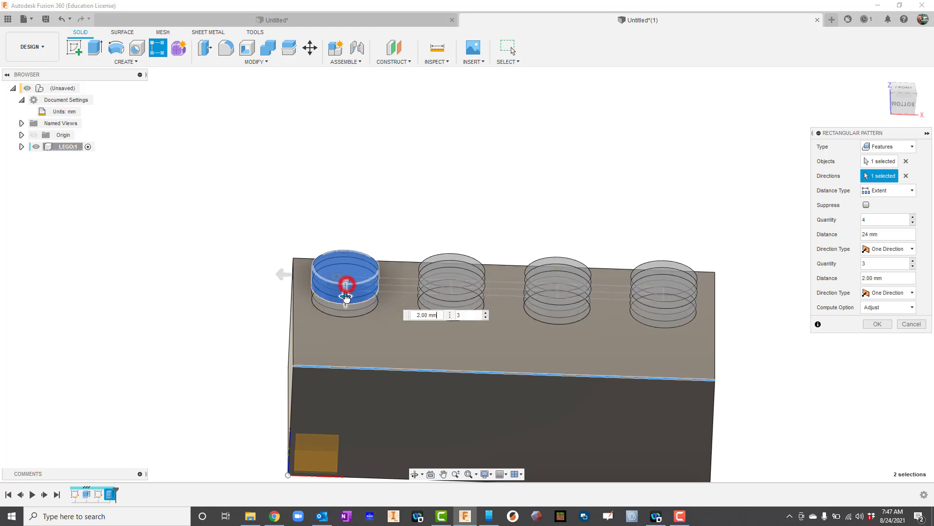
drag(346, 283, 346, 307)
text(2)
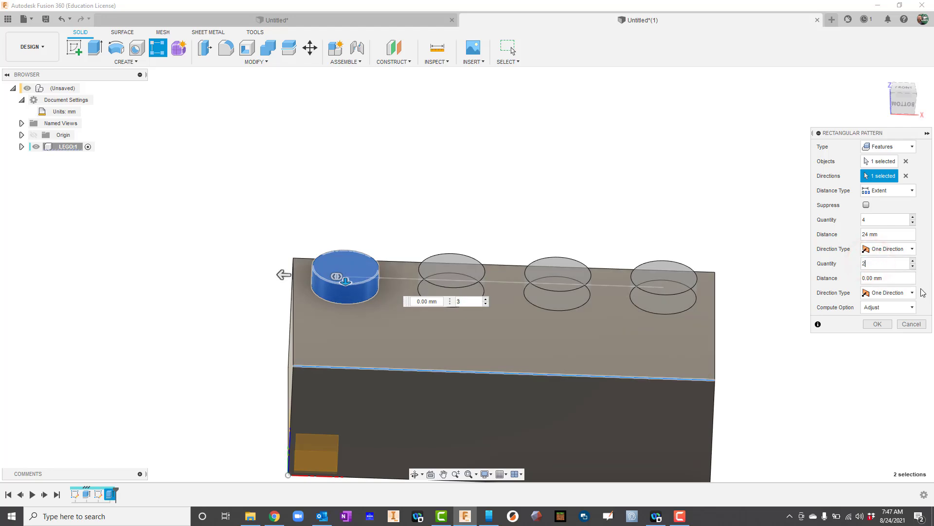
click(885, 278)
text(8)
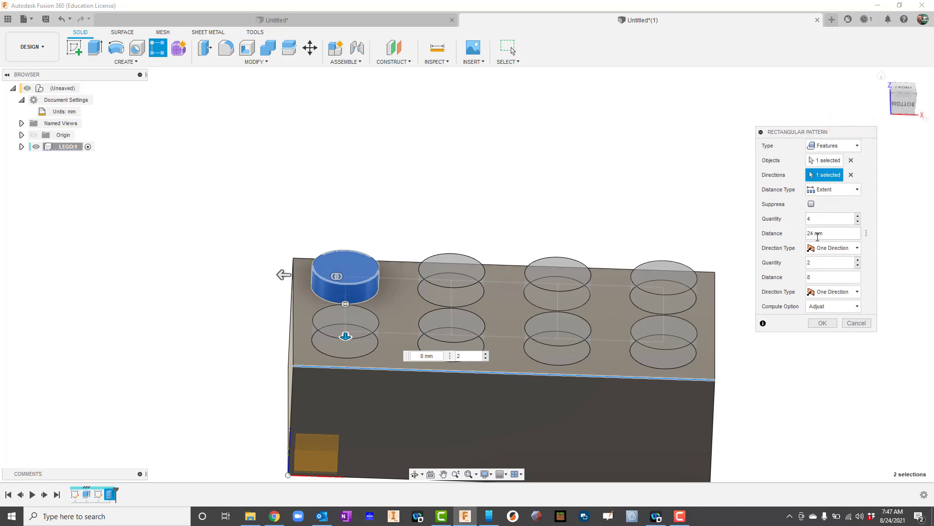
click(822, 322)
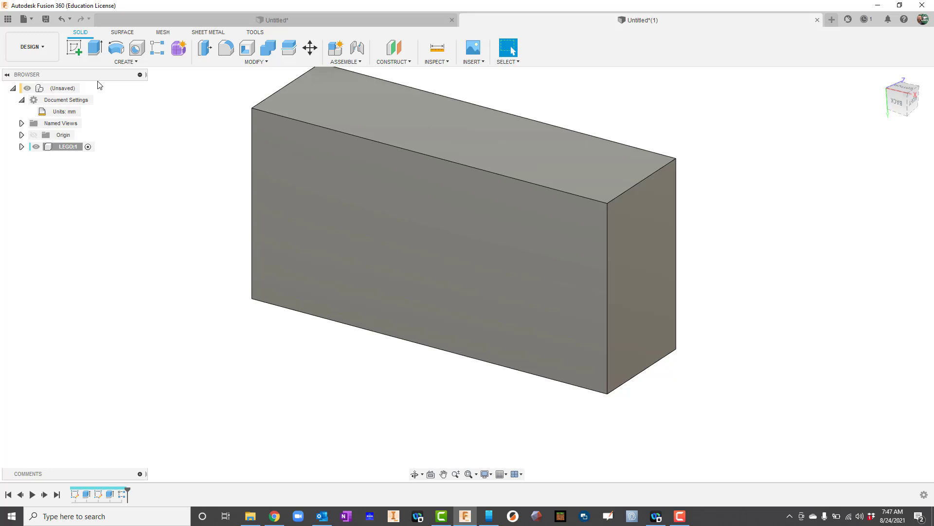
mouse_move(246, 48)
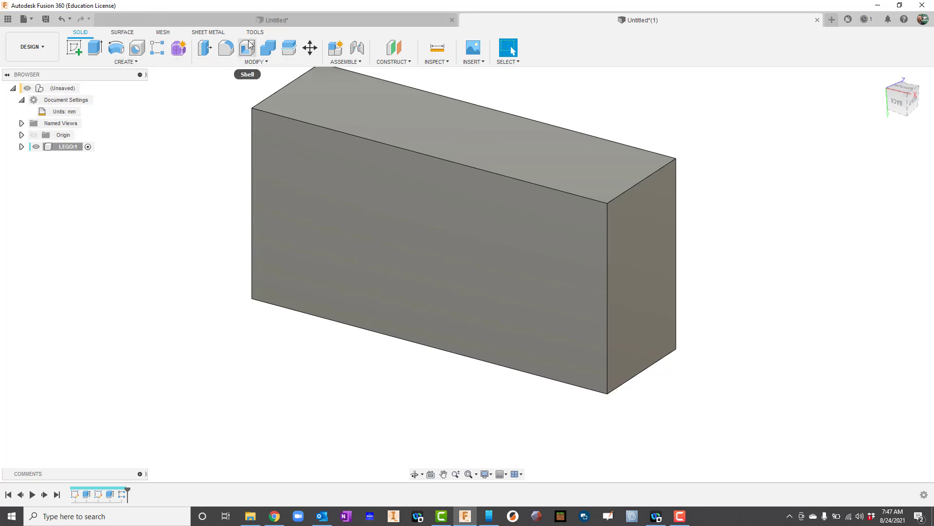
mouse_move(247, 49)
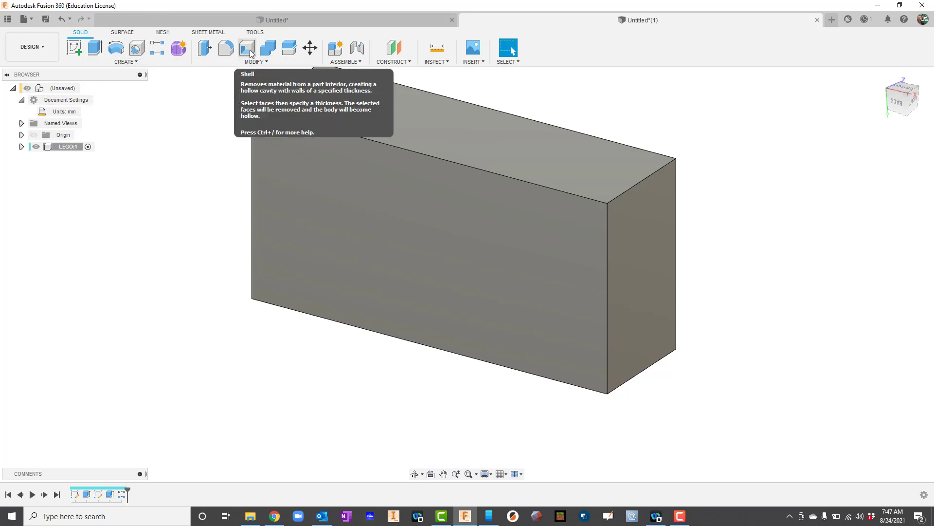
Shell the block by removing its front face and entering the inside wall thickness
click(246, 48)
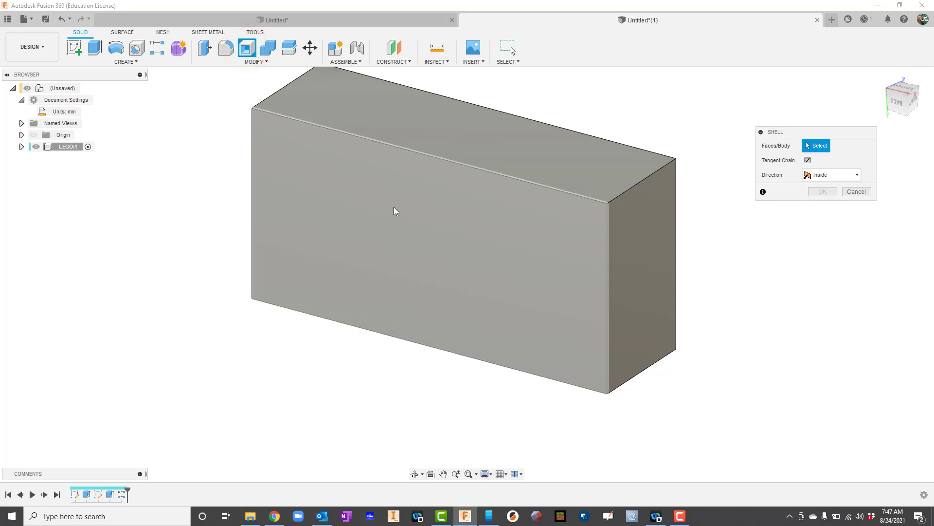
click(409, 225)
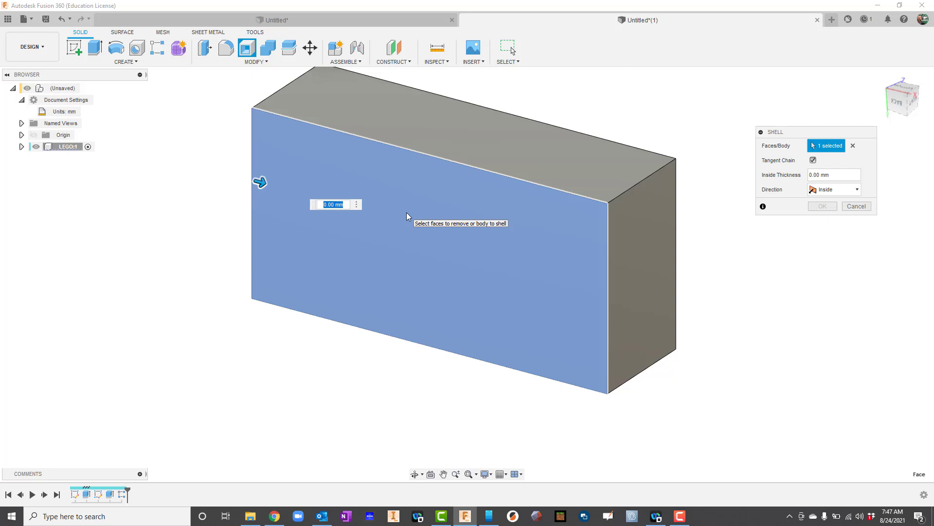
text(1)
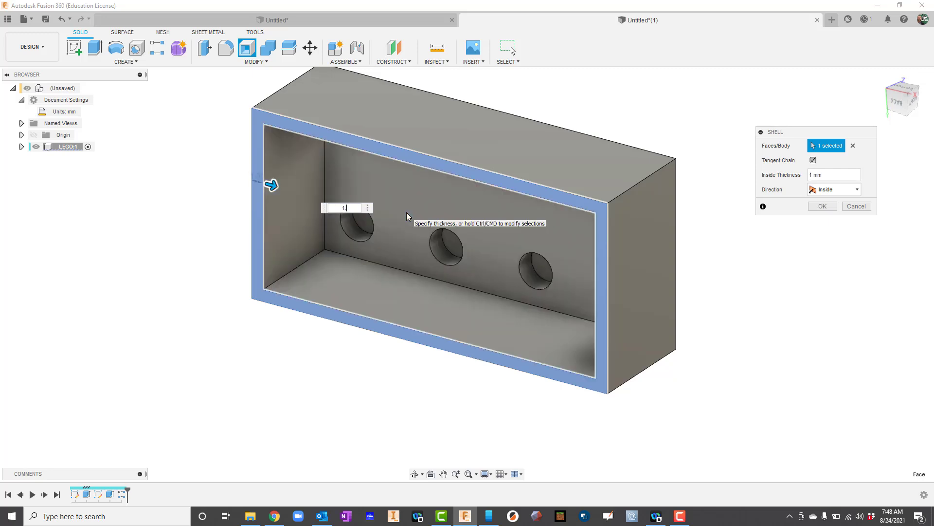
text(1.49)
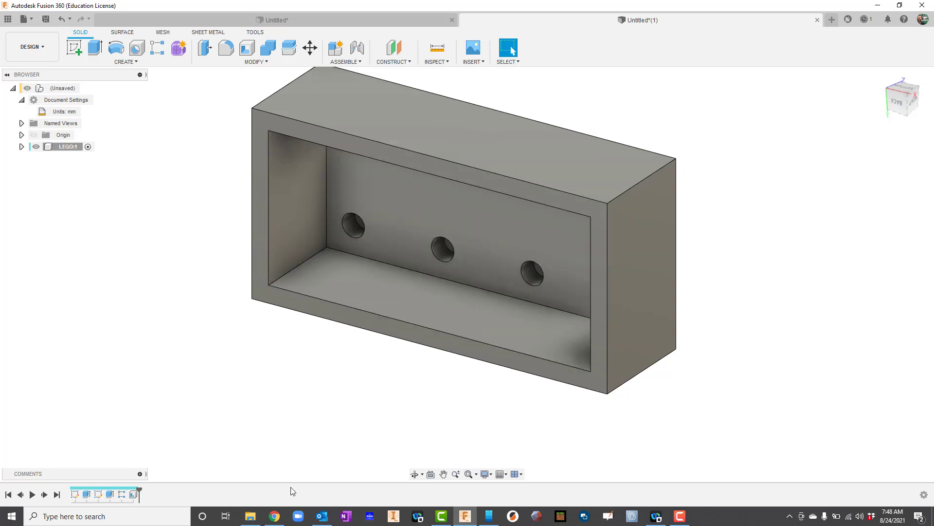
mouse_move(414, 474)
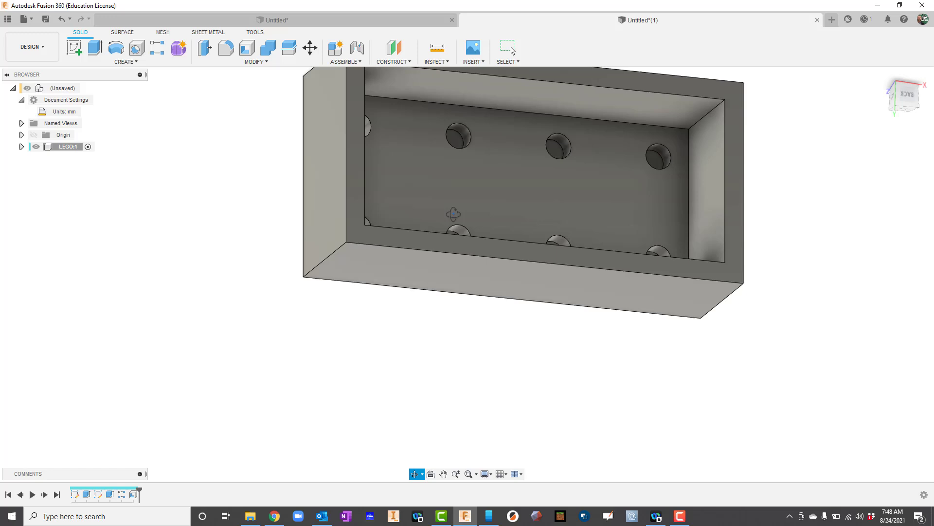
Sketch on the hollow underside's inner face with diagonal lines between four stud holes
drag(453, 215, 423, 231)
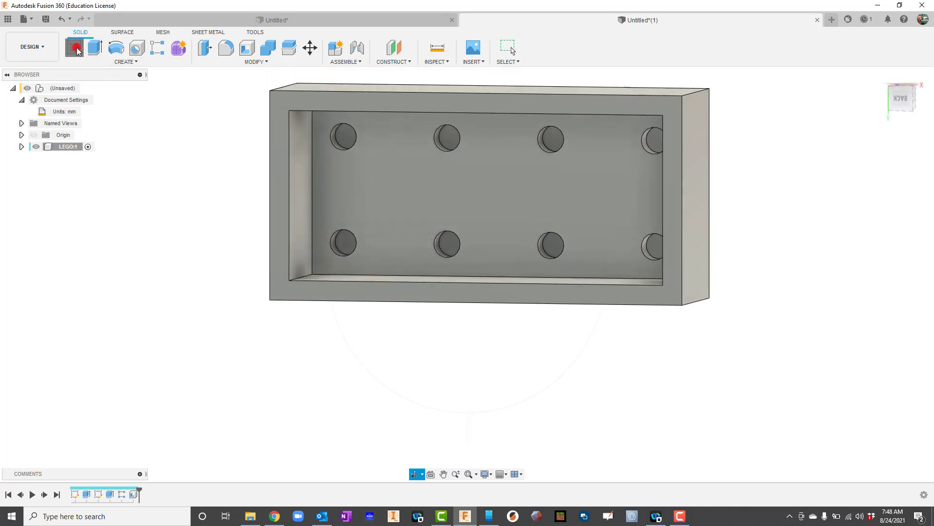
click(76, 47)
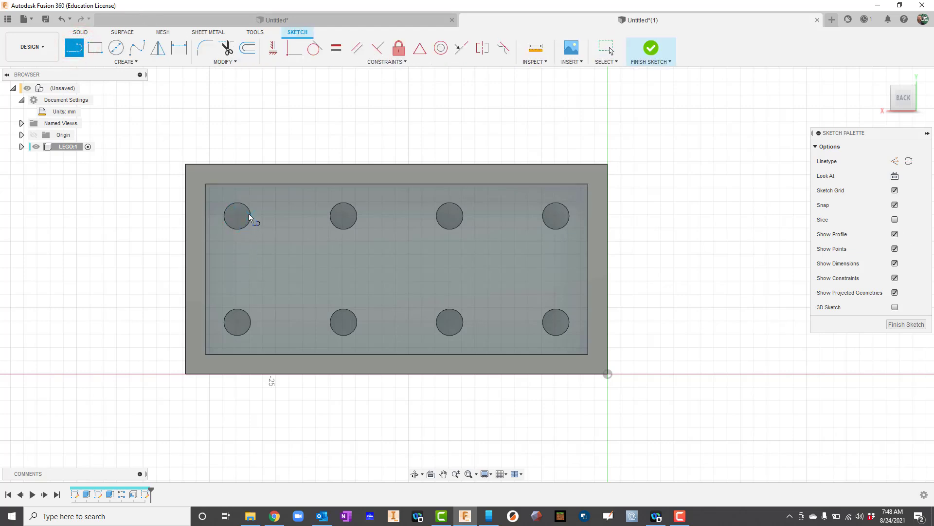
click(236, 216)
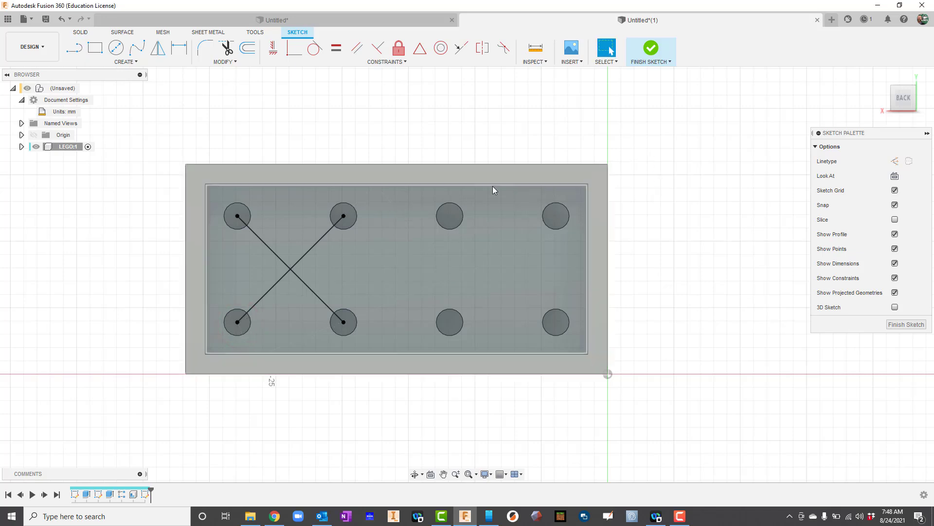
click(275, 262)
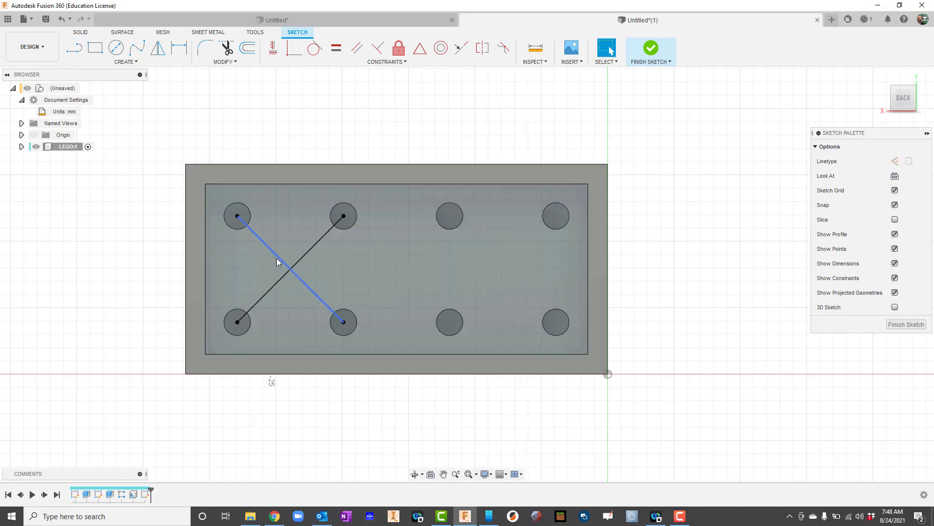
Draw a 6.314 mm circle centred where the diagonal lines cross
click(116, 48)
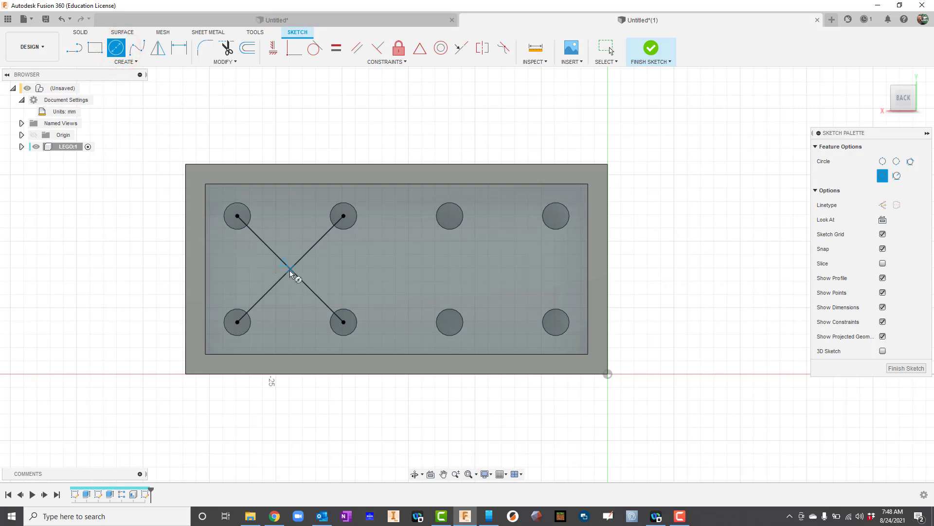
click(290, 265)
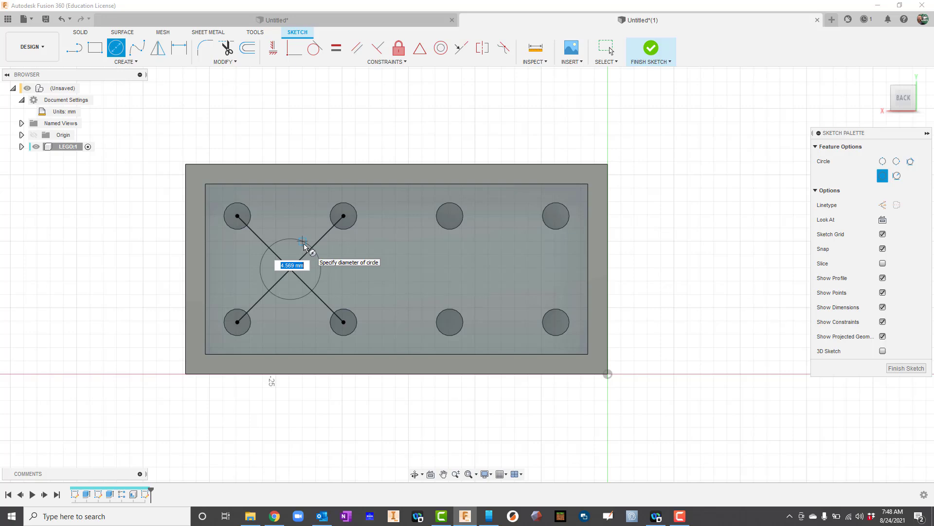
text(6.314)
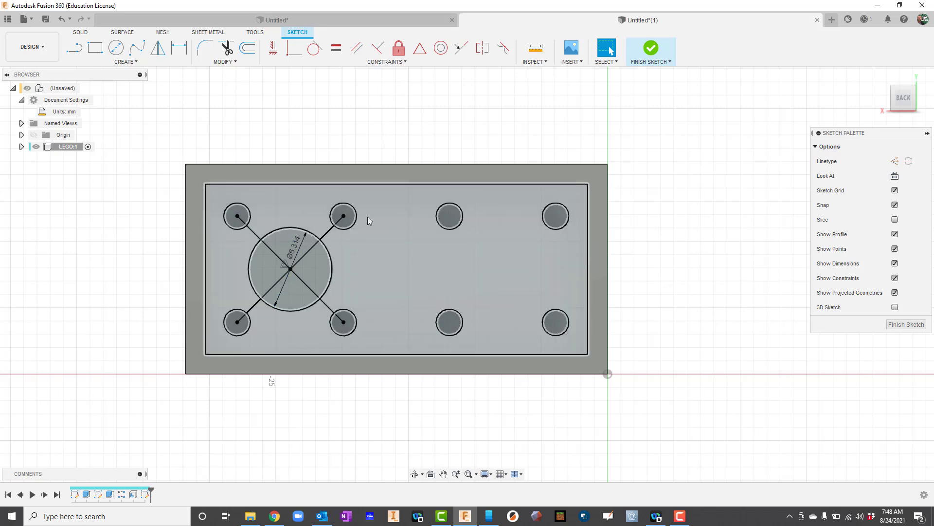
mouse_move(313, 48)
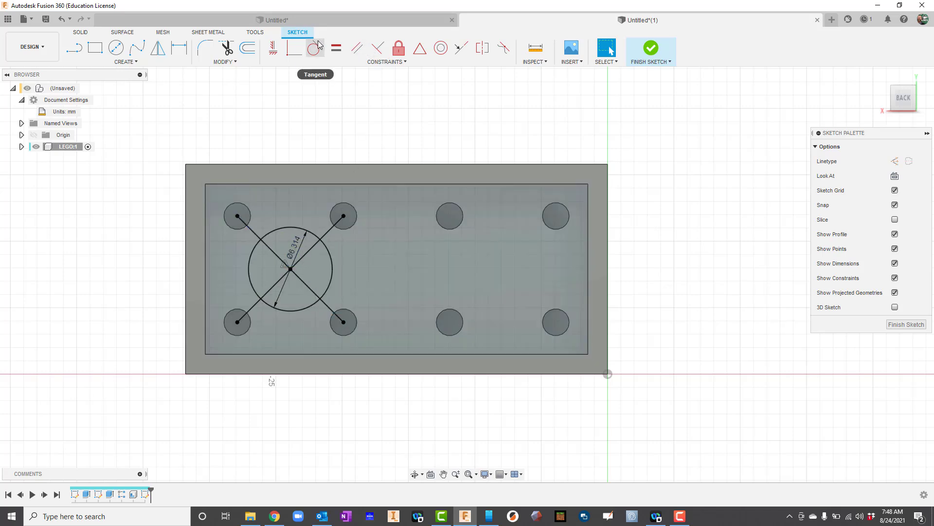
mouse_move(416, 180)
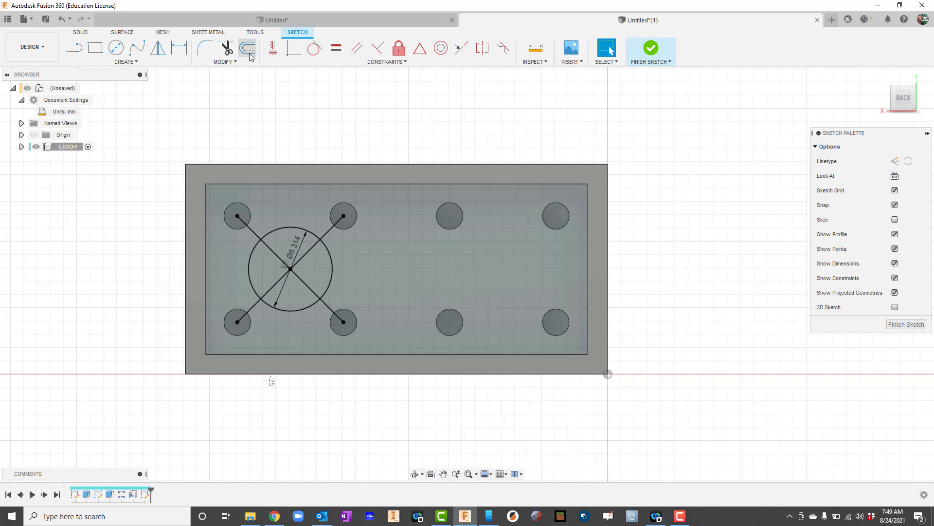
mouse_move(247, 48)
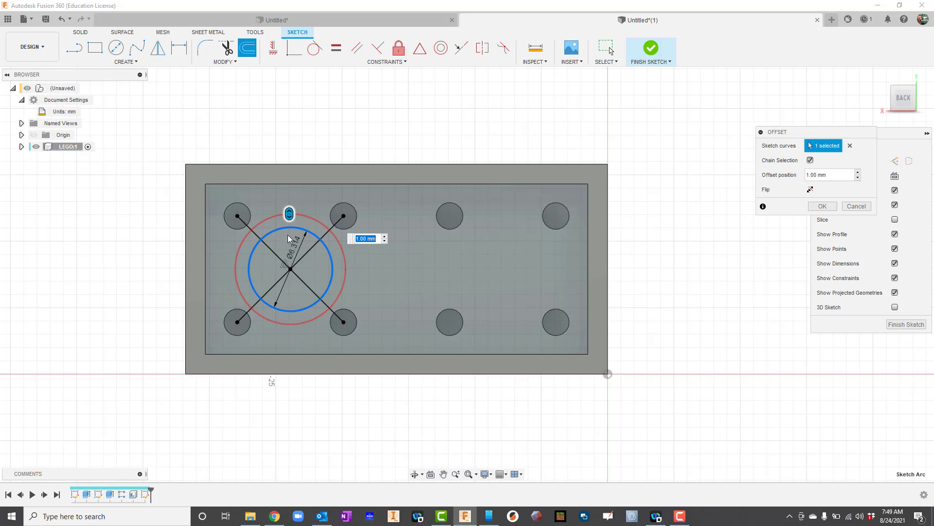
mouse_move(311, 261)
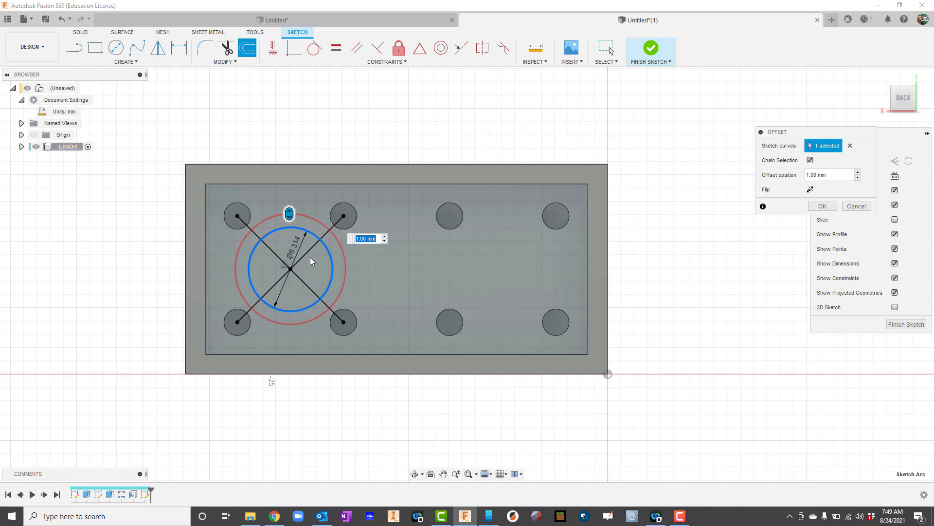
mouse_move(306, 260)
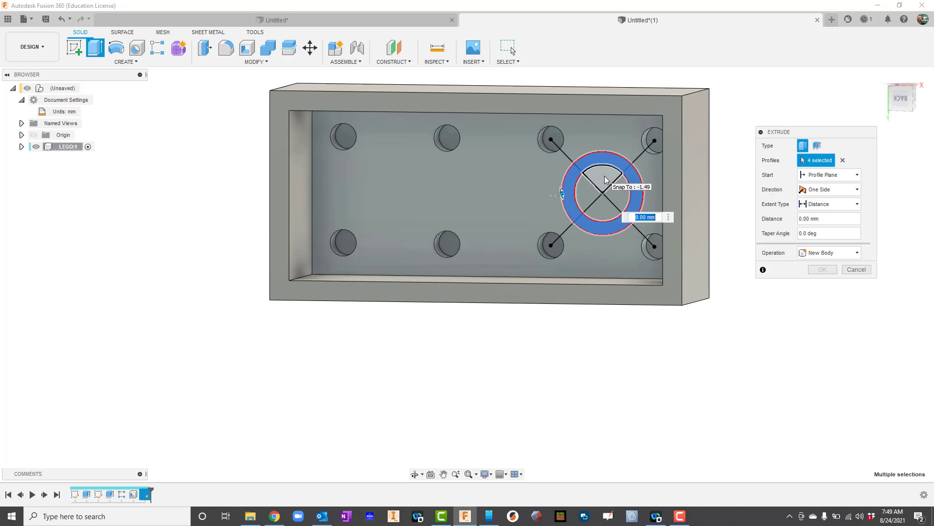
Extrude the ring profile 8.1 mm, joined, to create the hollow tube
text(8)
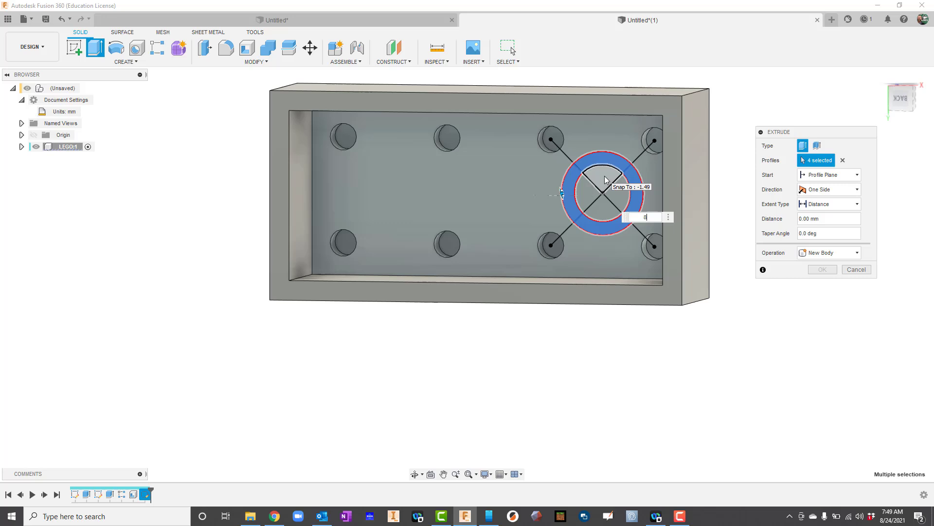
text(8.1)
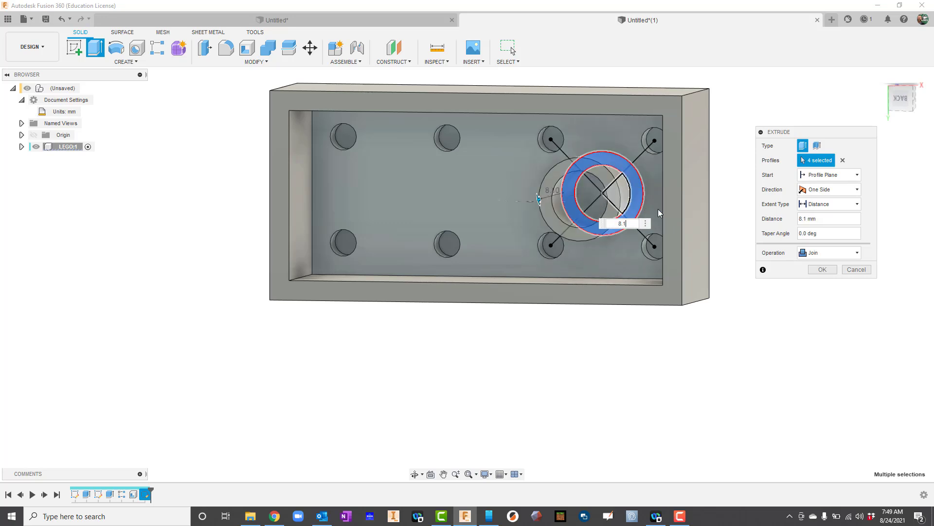
click(822, 268)
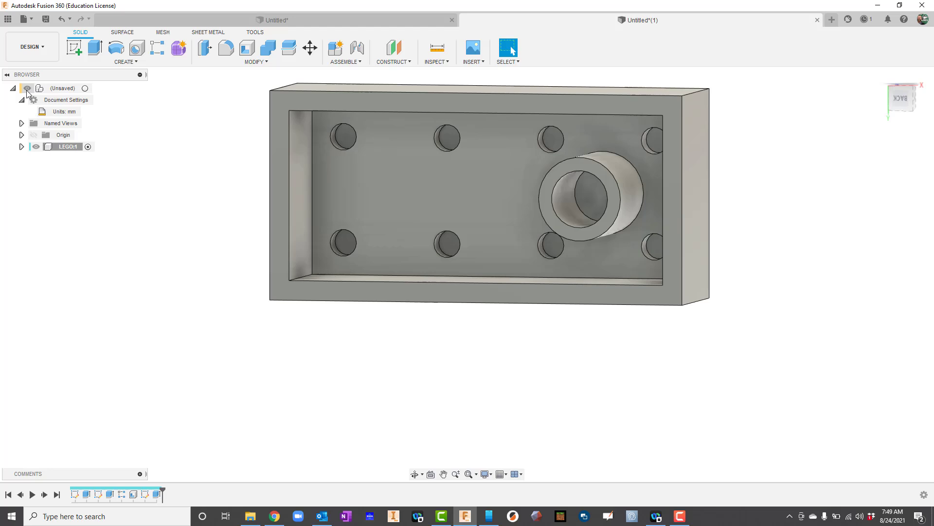
mouse_move(157, 48)
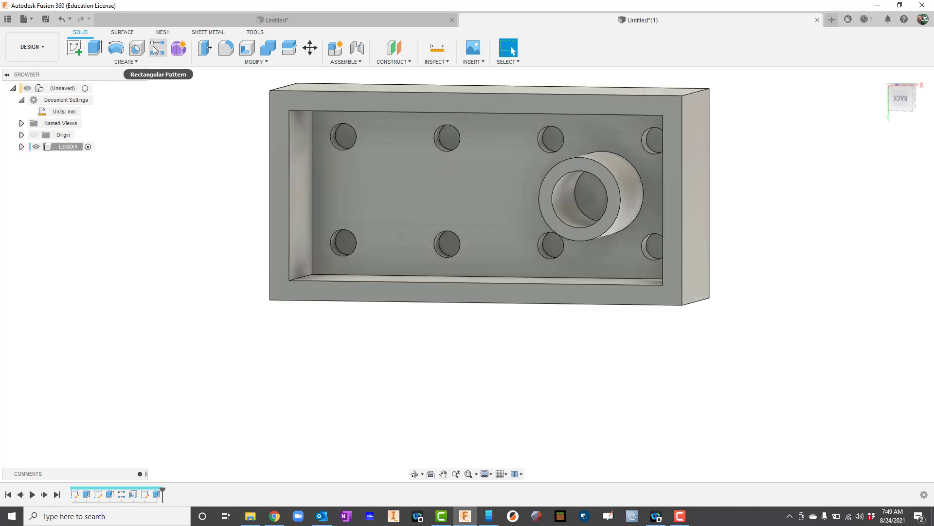
Rectangular-pattern the tube into 3 copies spaced 16 mm along the brick's length
click(157, 48)
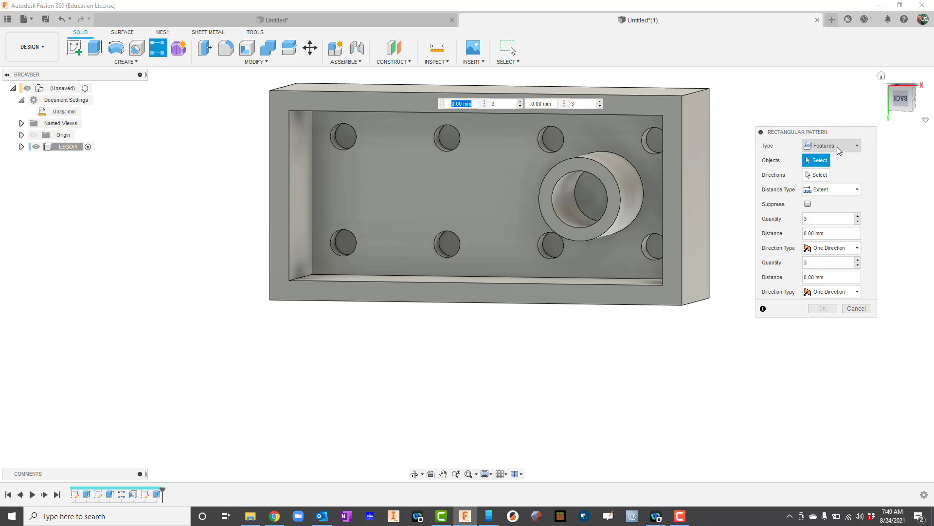
click(587, 185)
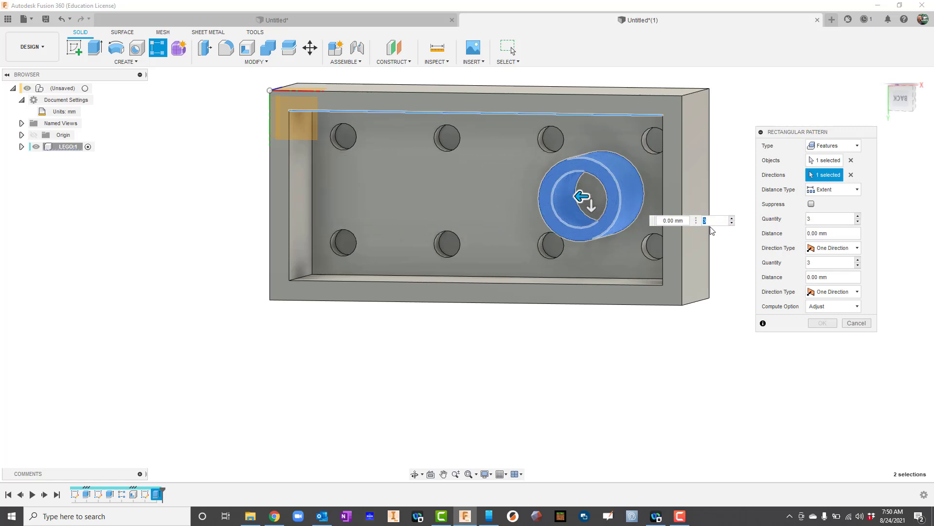
click(672, 220)
text(16)
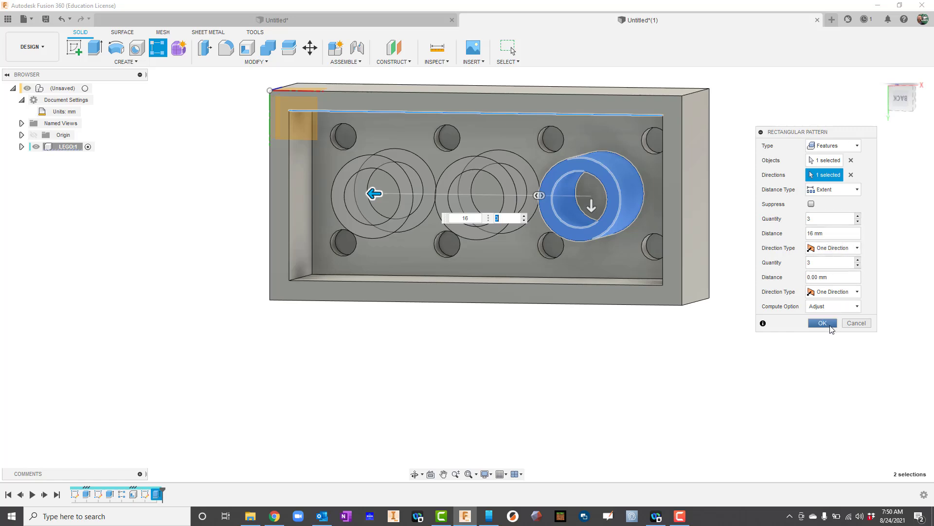
click(822, 322)
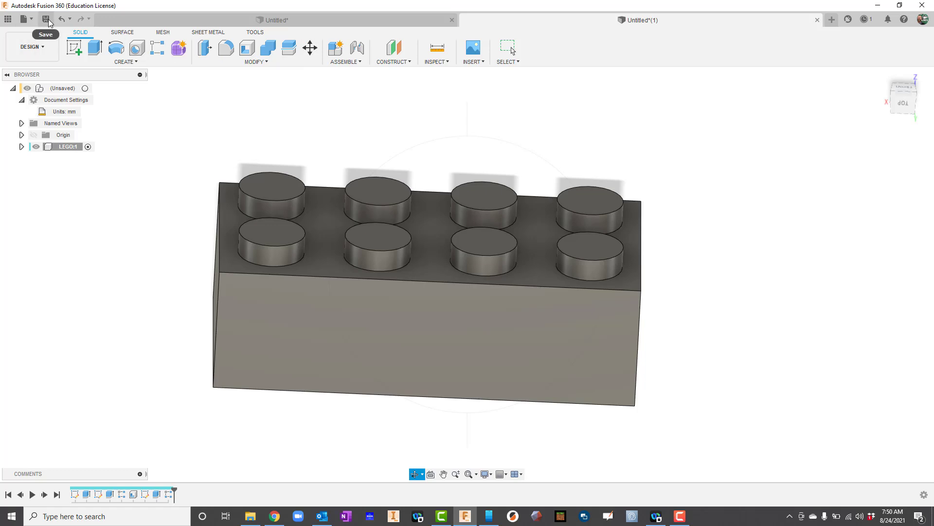
mouse_move(48, 21)
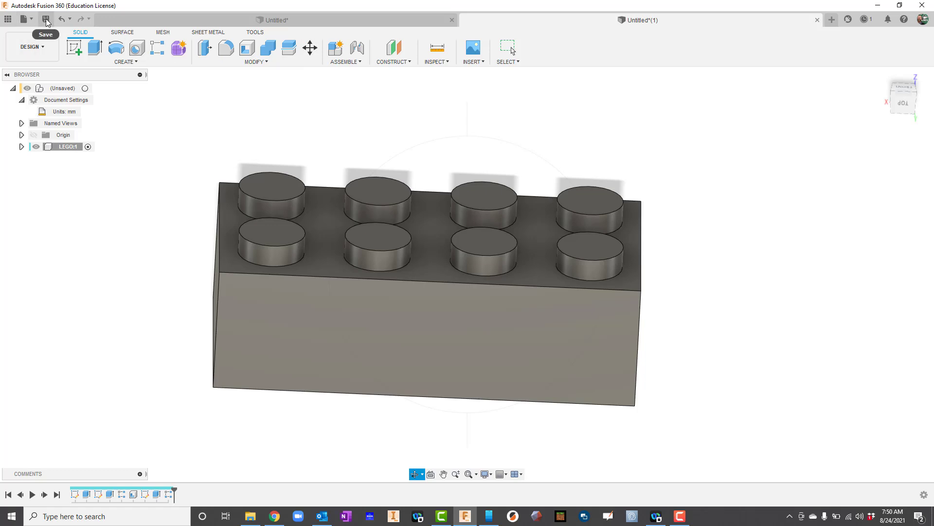
Save the brick design, naming it 'LEGO'
click(46, 19)
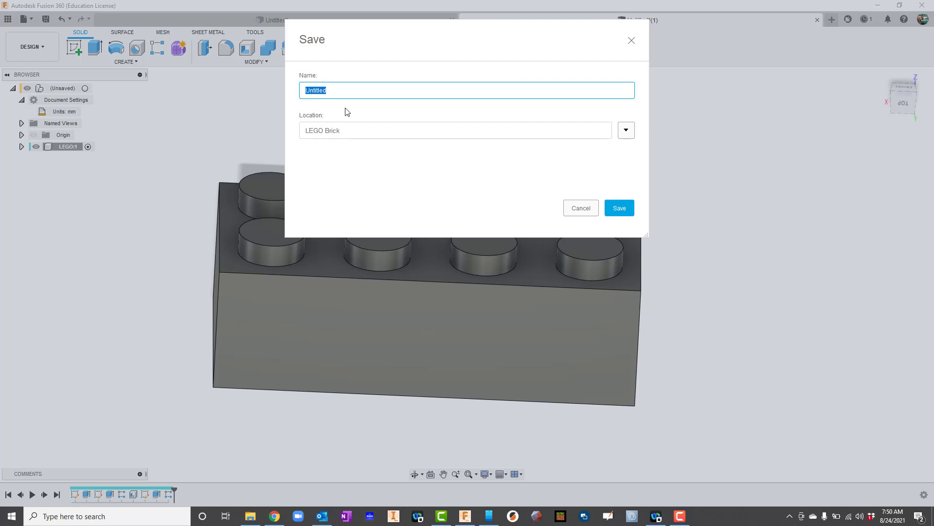
text(LEGO)
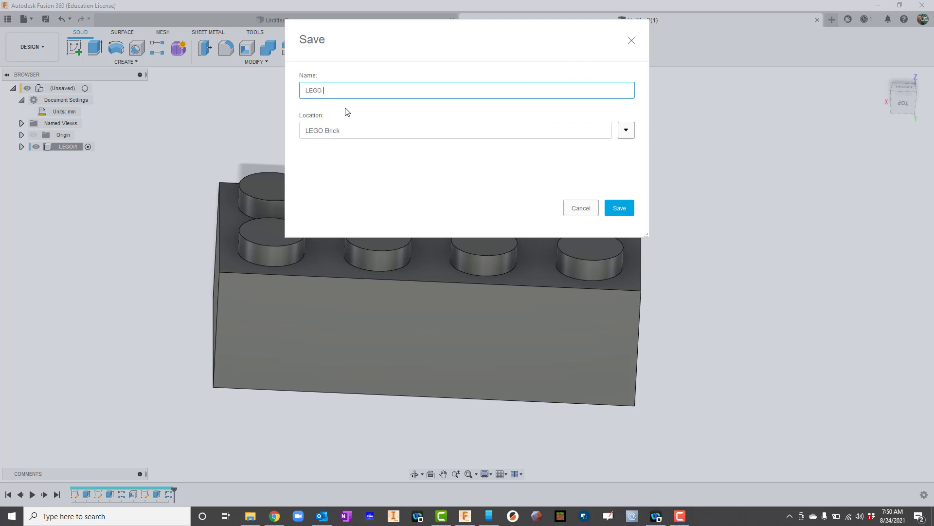